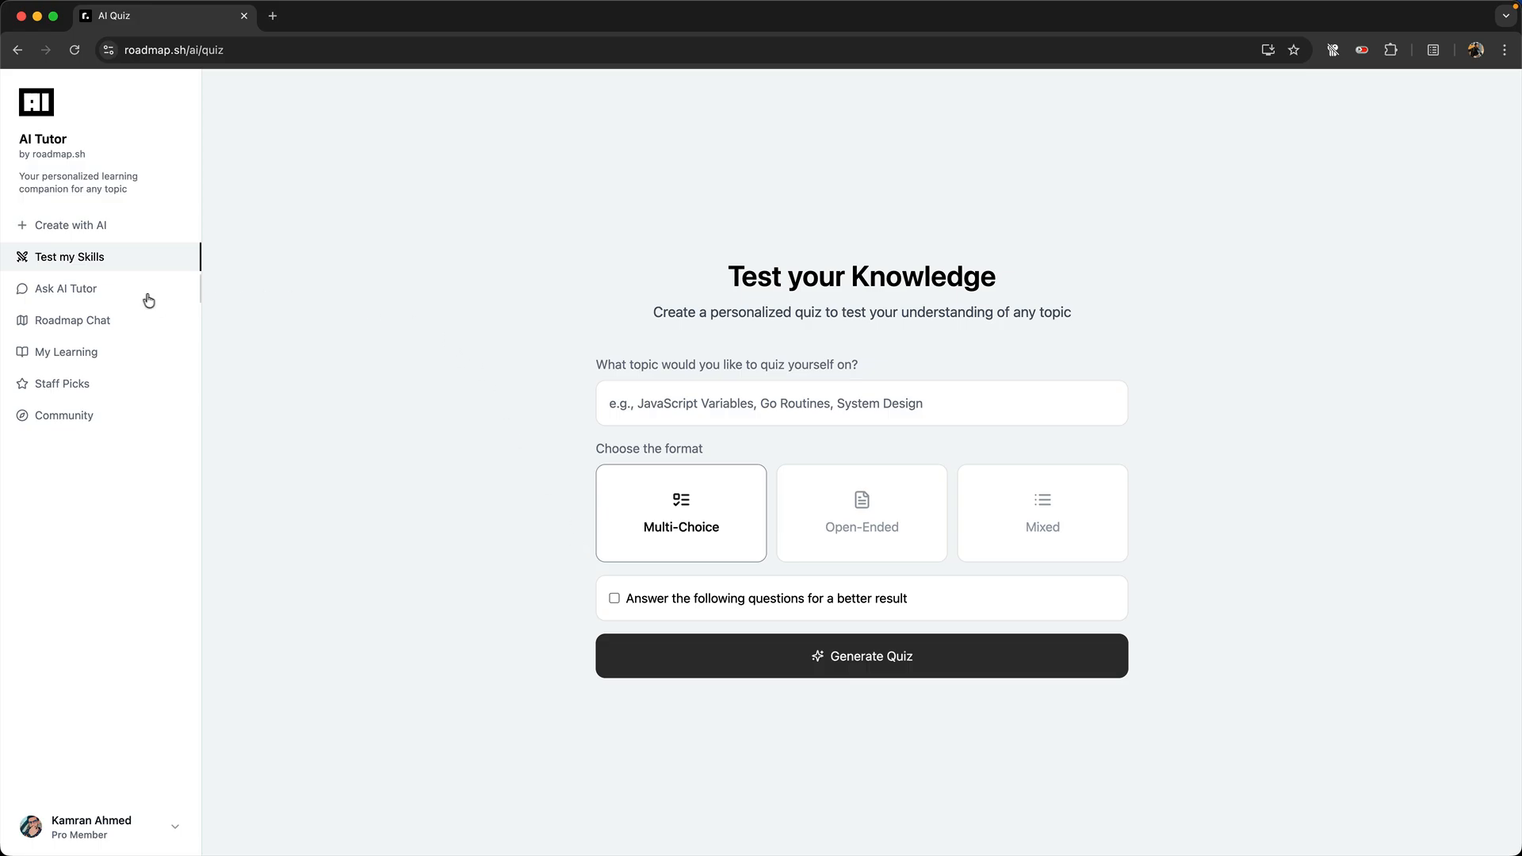
mouse_move(831, 326)
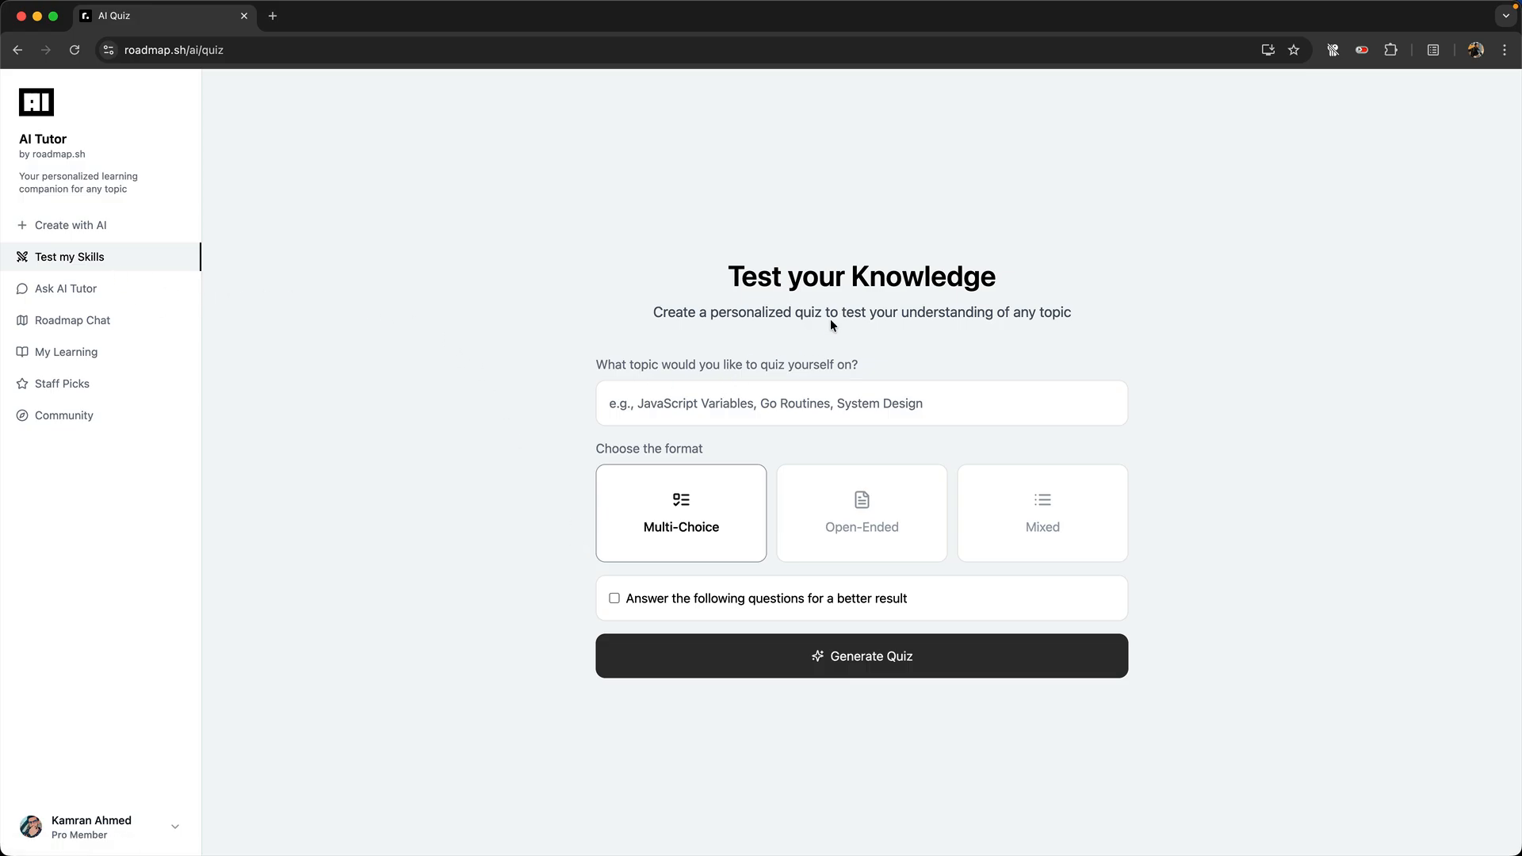
- Enter 'JavaScript Variables' as the quiz topic with the Multi-Choice format kept
text(JavaScript Variables)
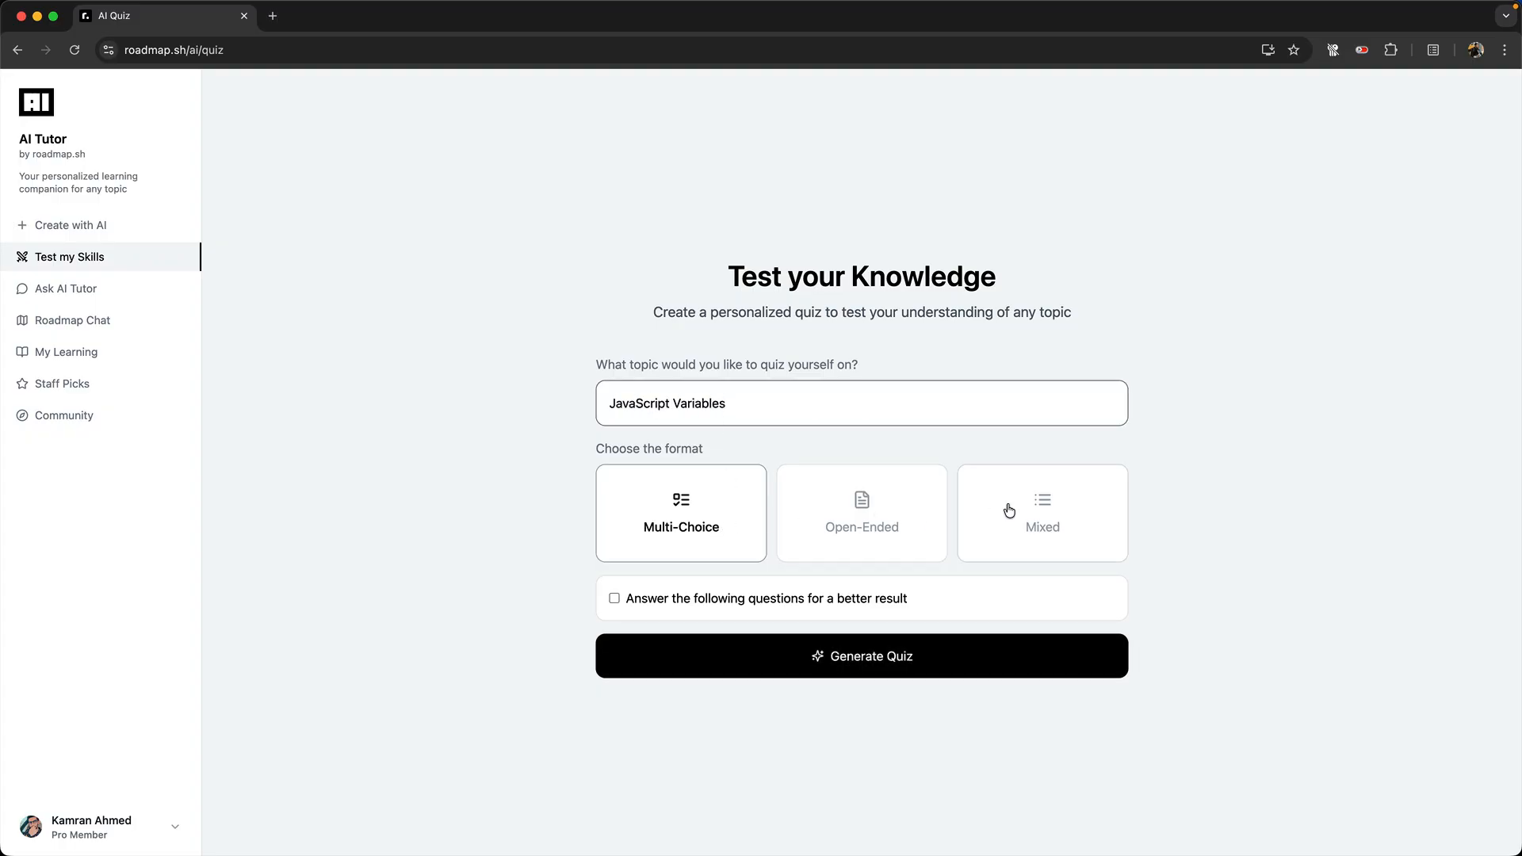
mouse_move(772, 545)
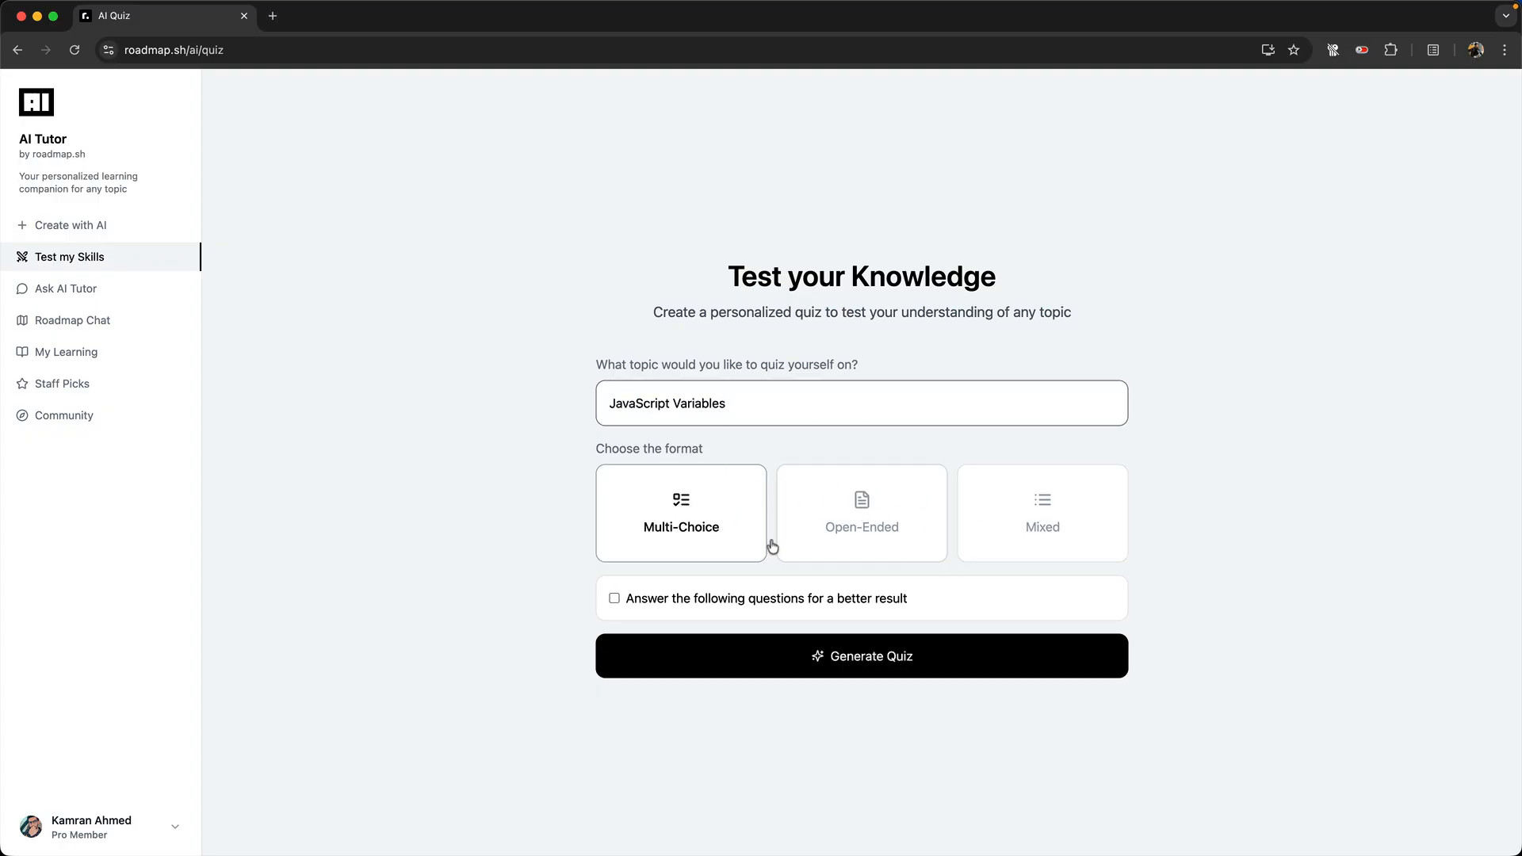
- Generate the JavaScript Variables quiz, check answers on the first questions and skip one
click(860, 655)
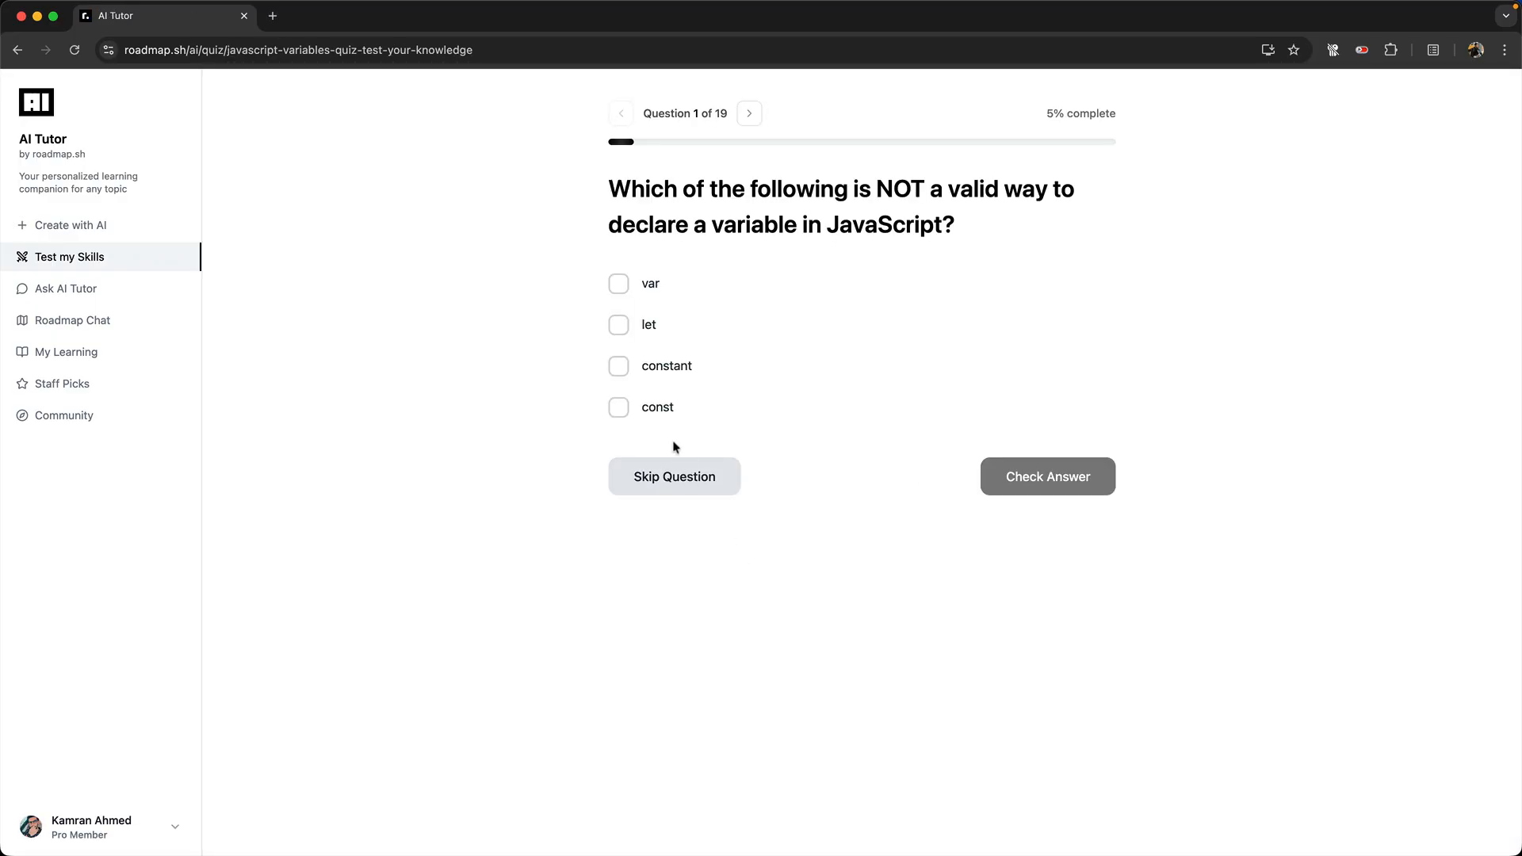
click(1048, 475)
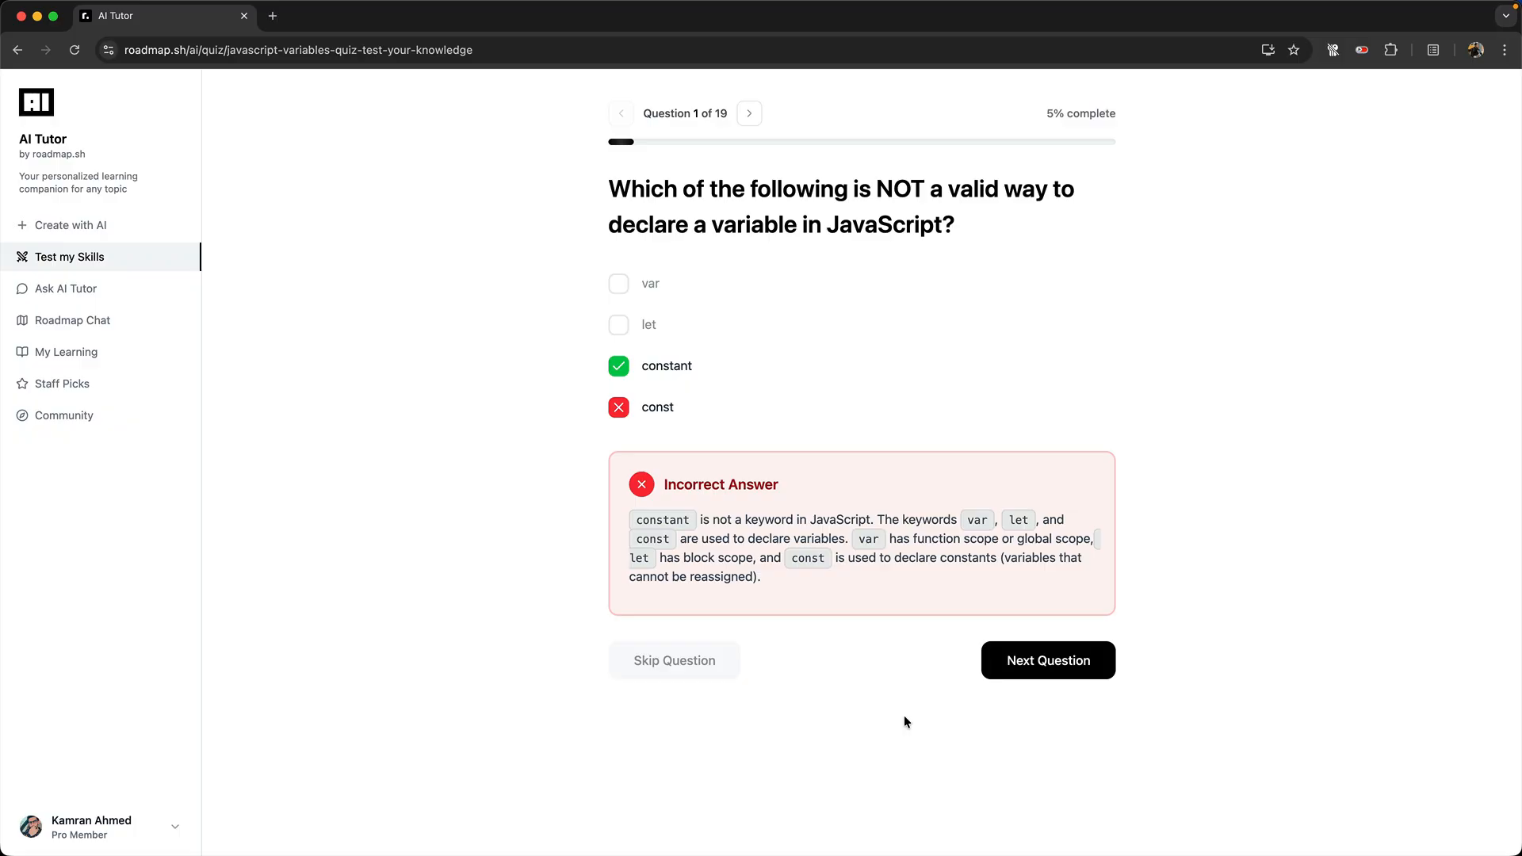
mouse_move(643, 376)
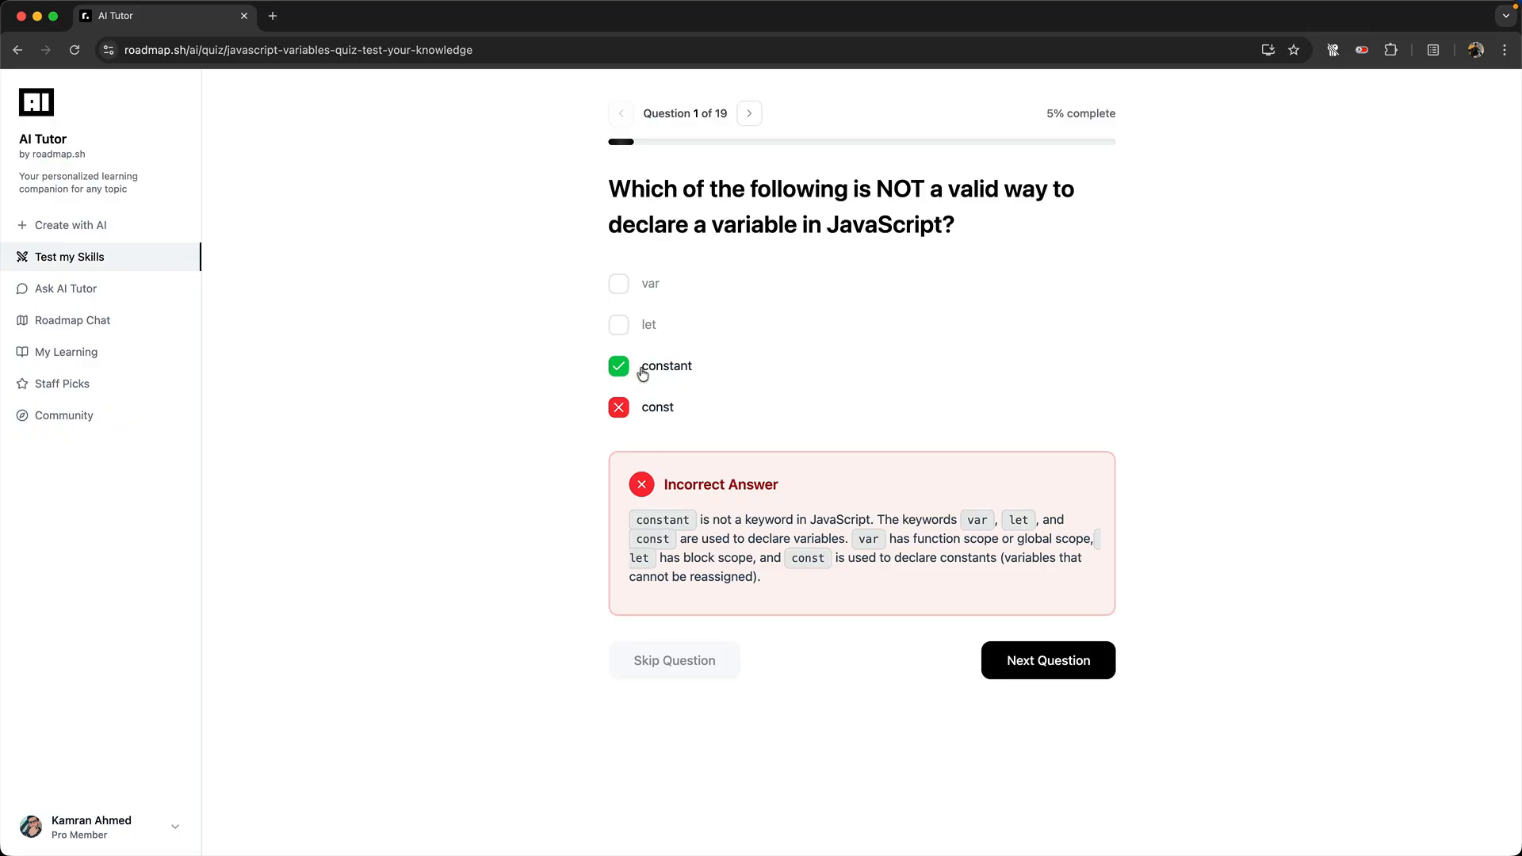
click(1048, 659)
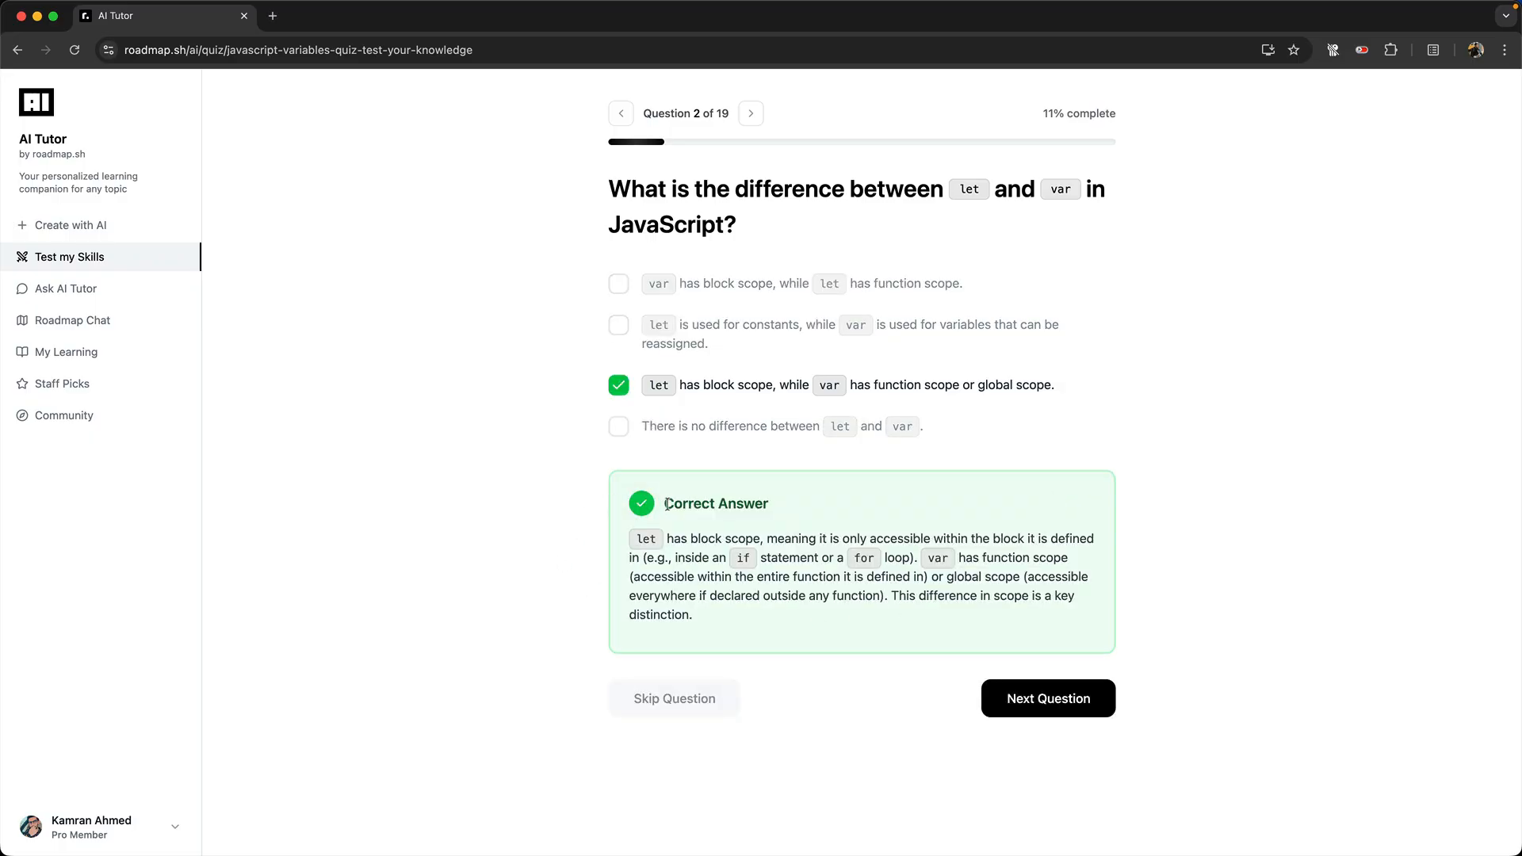
click(1048, 698)
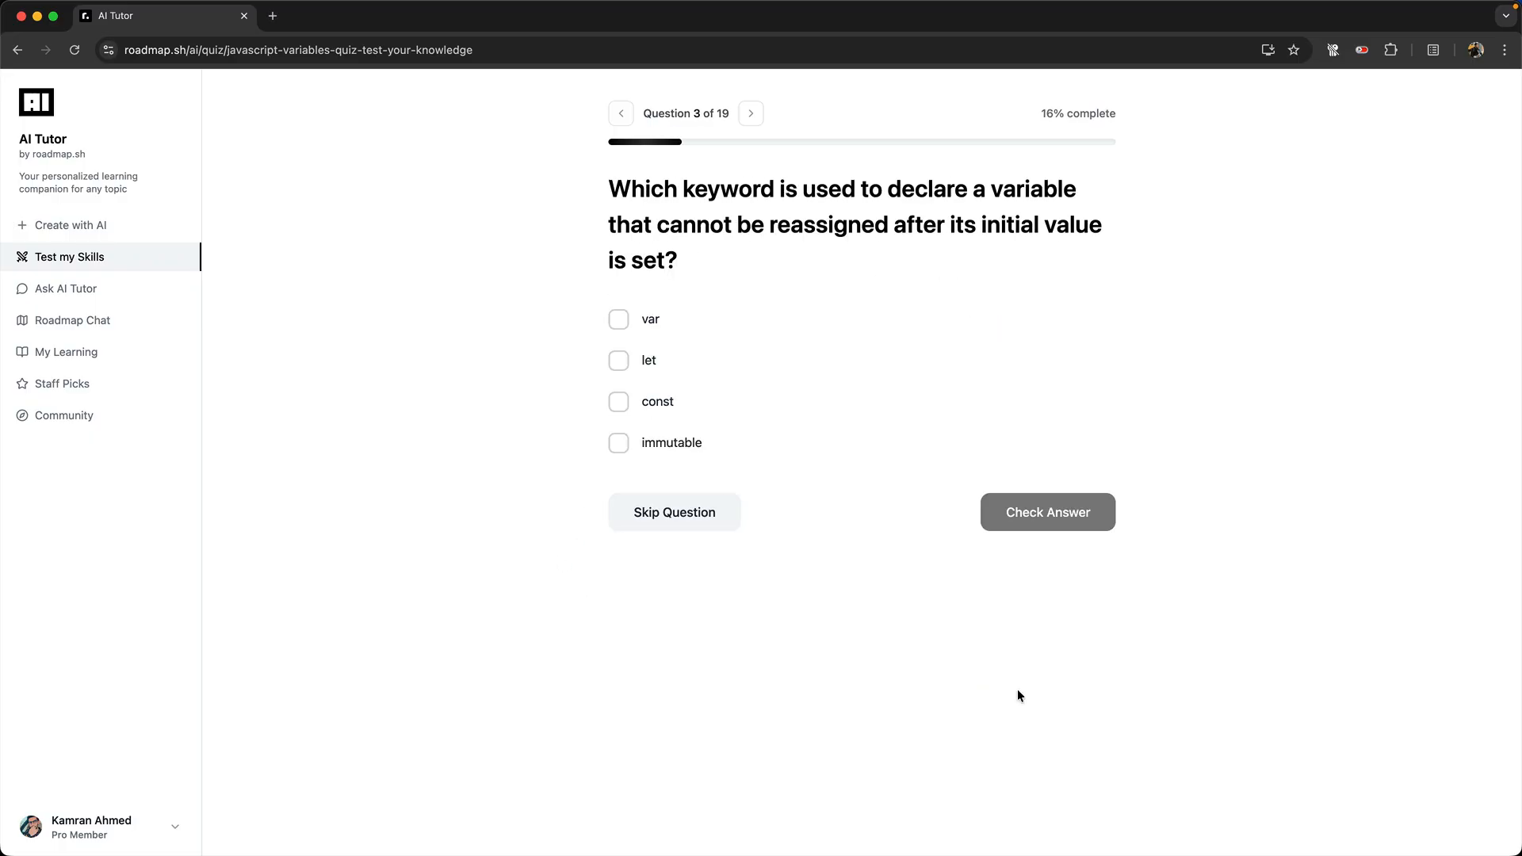
click(674, 512)
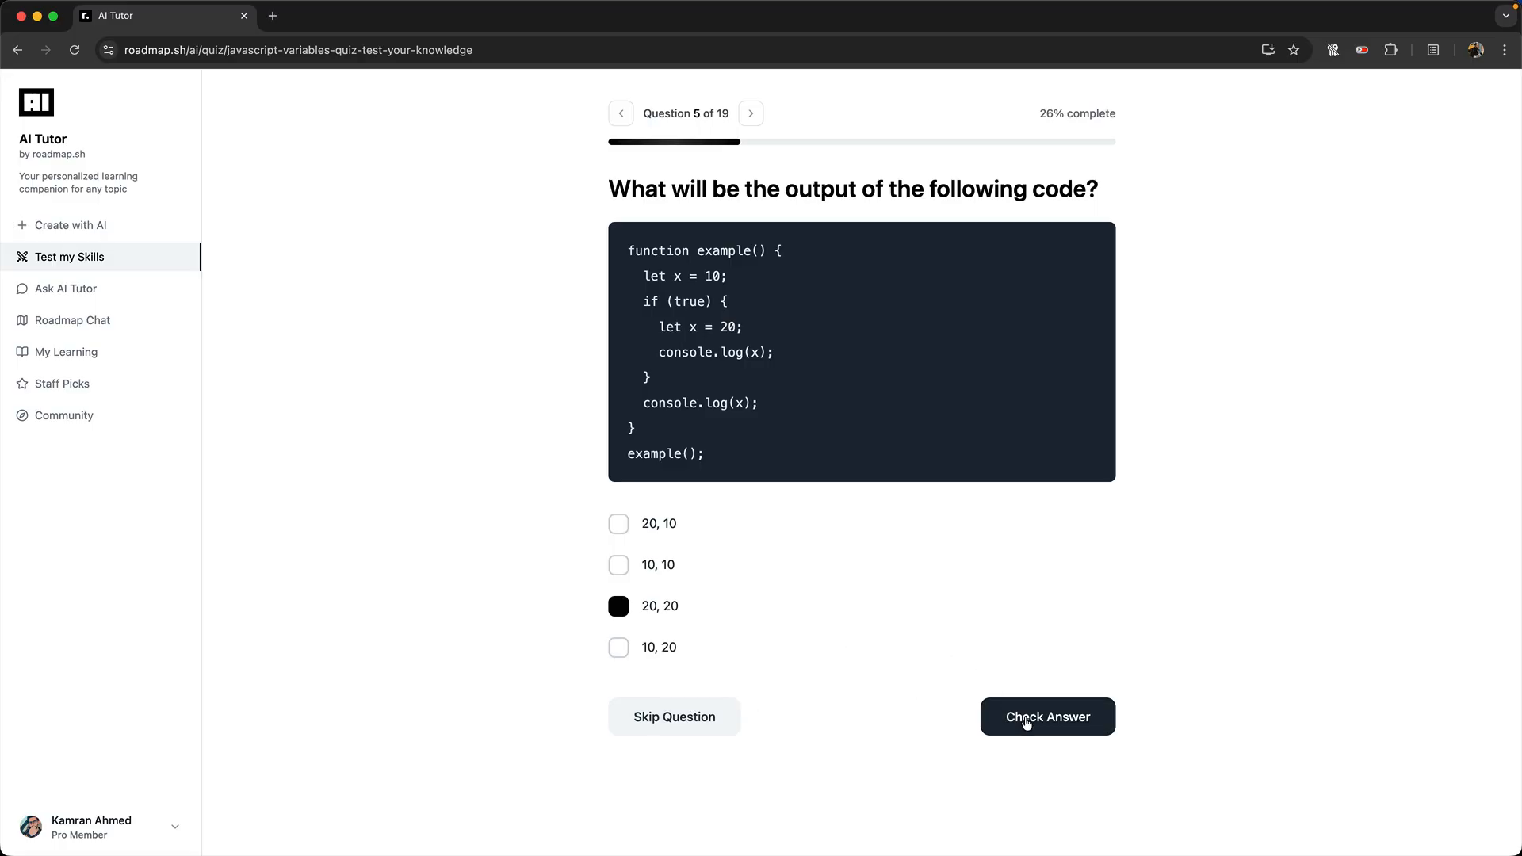
- Check the '20, 20' answer, skip the remaining questions and finish with 2 correct, 2 incorrect, 15 skipped
click(1047, 717)
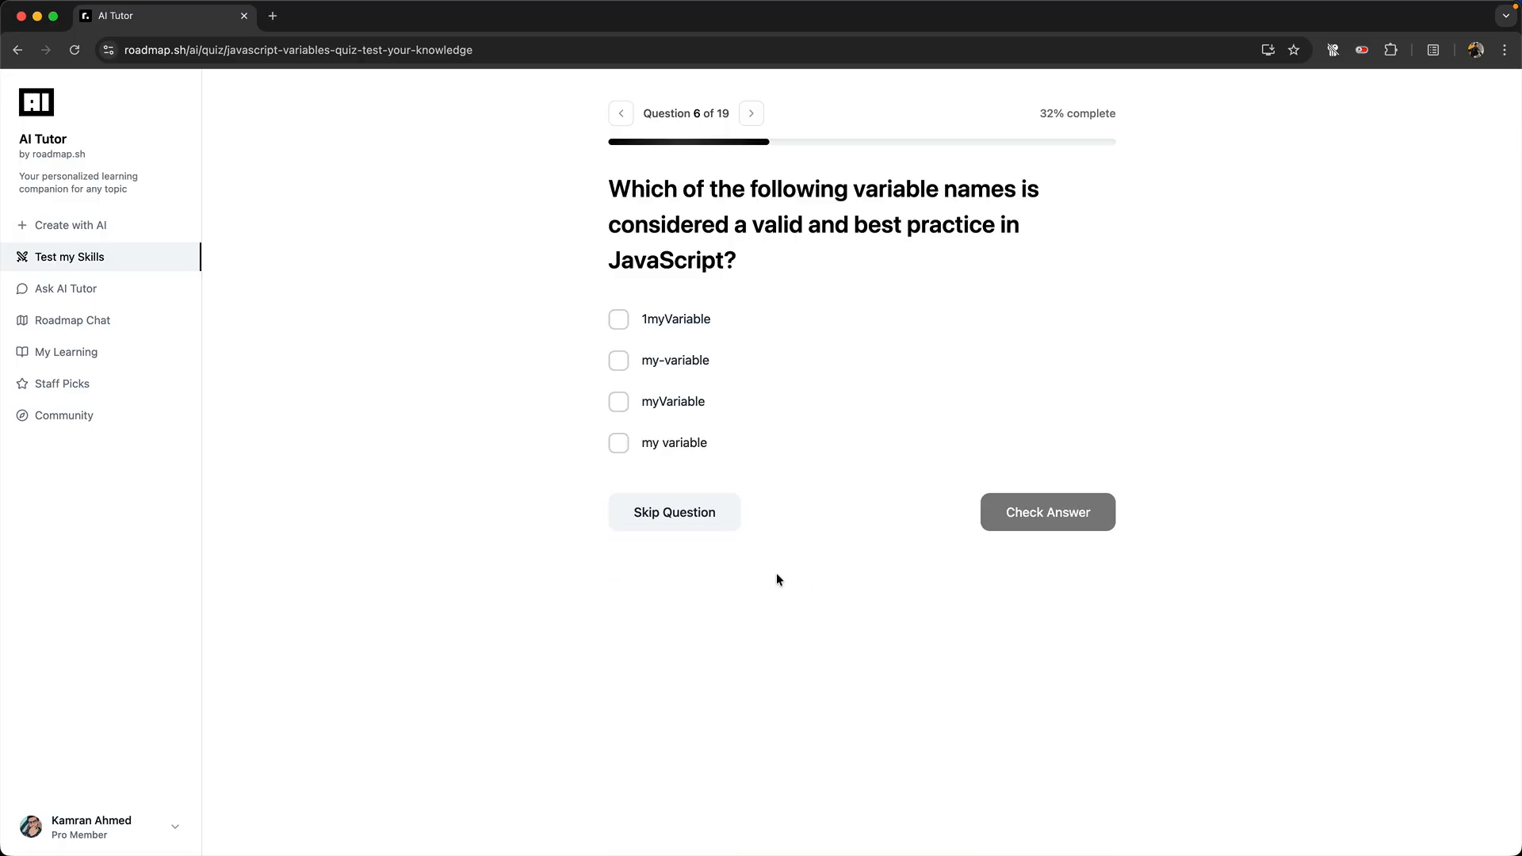
click(750, 114)
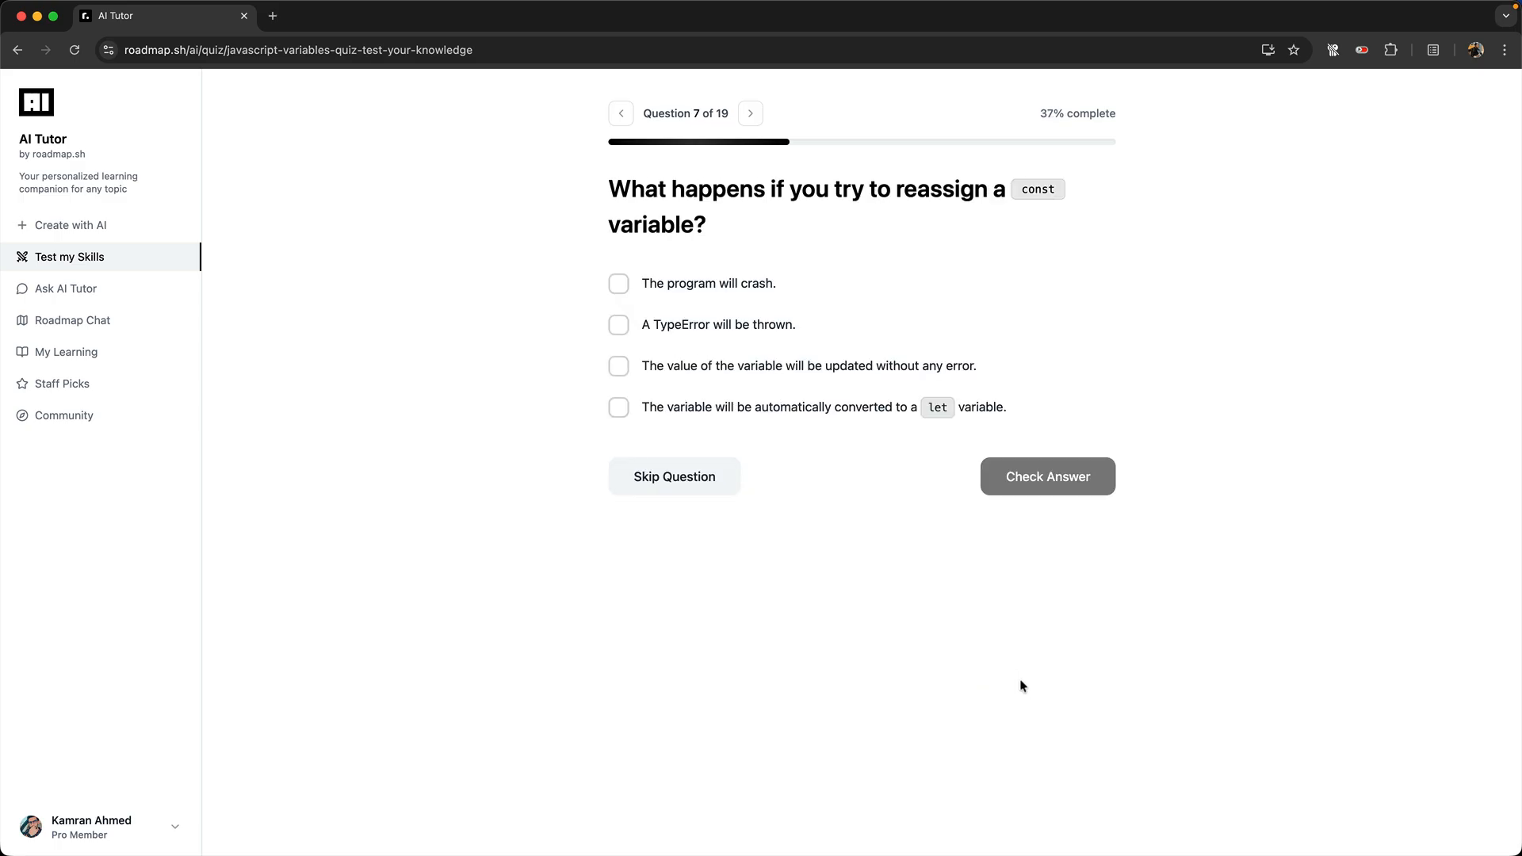
click(750, 114)
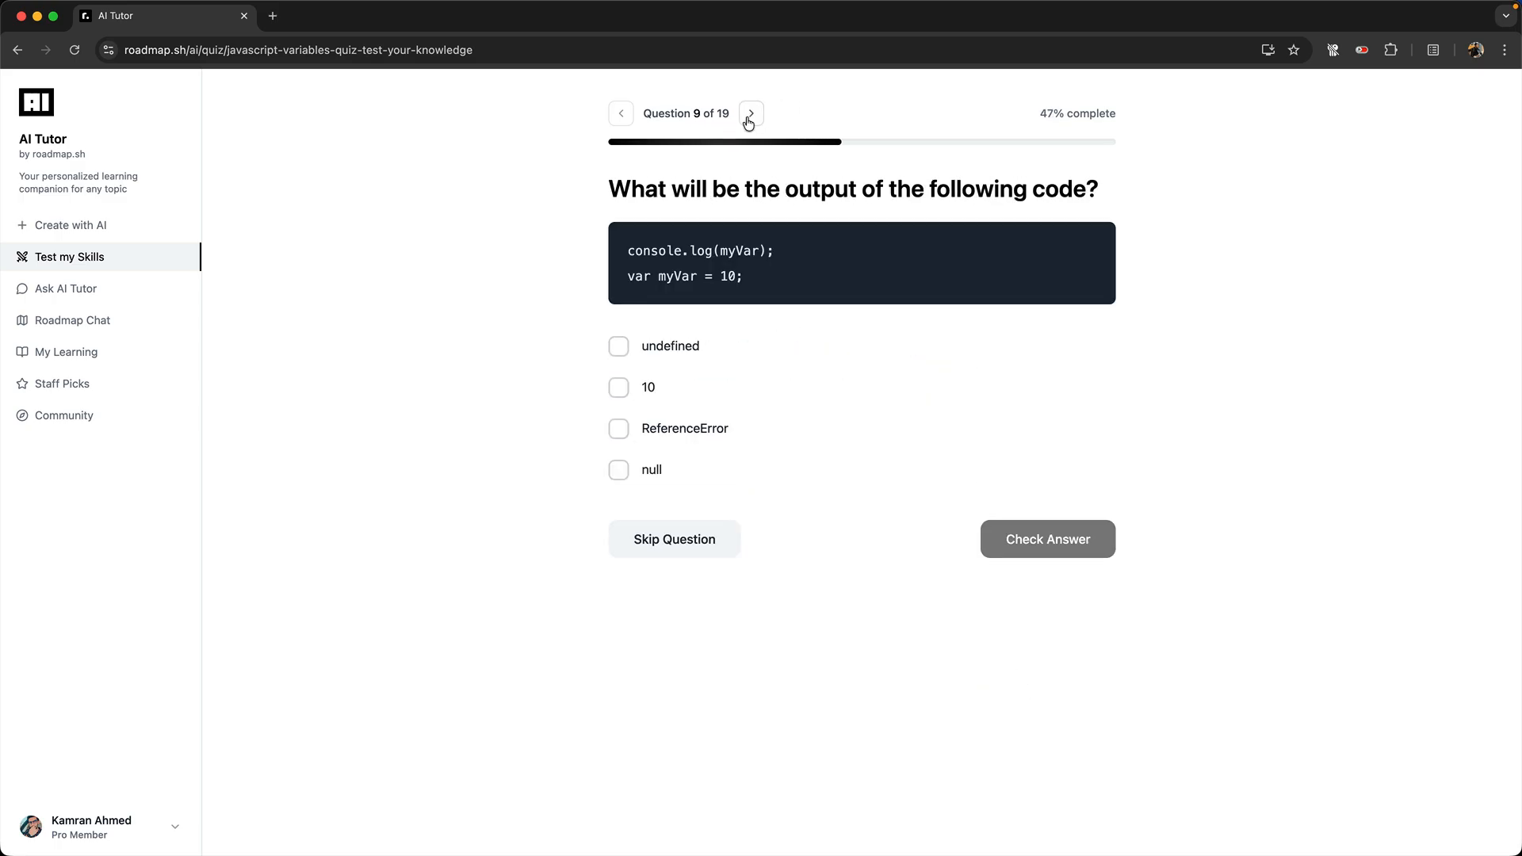
click(755, 113)
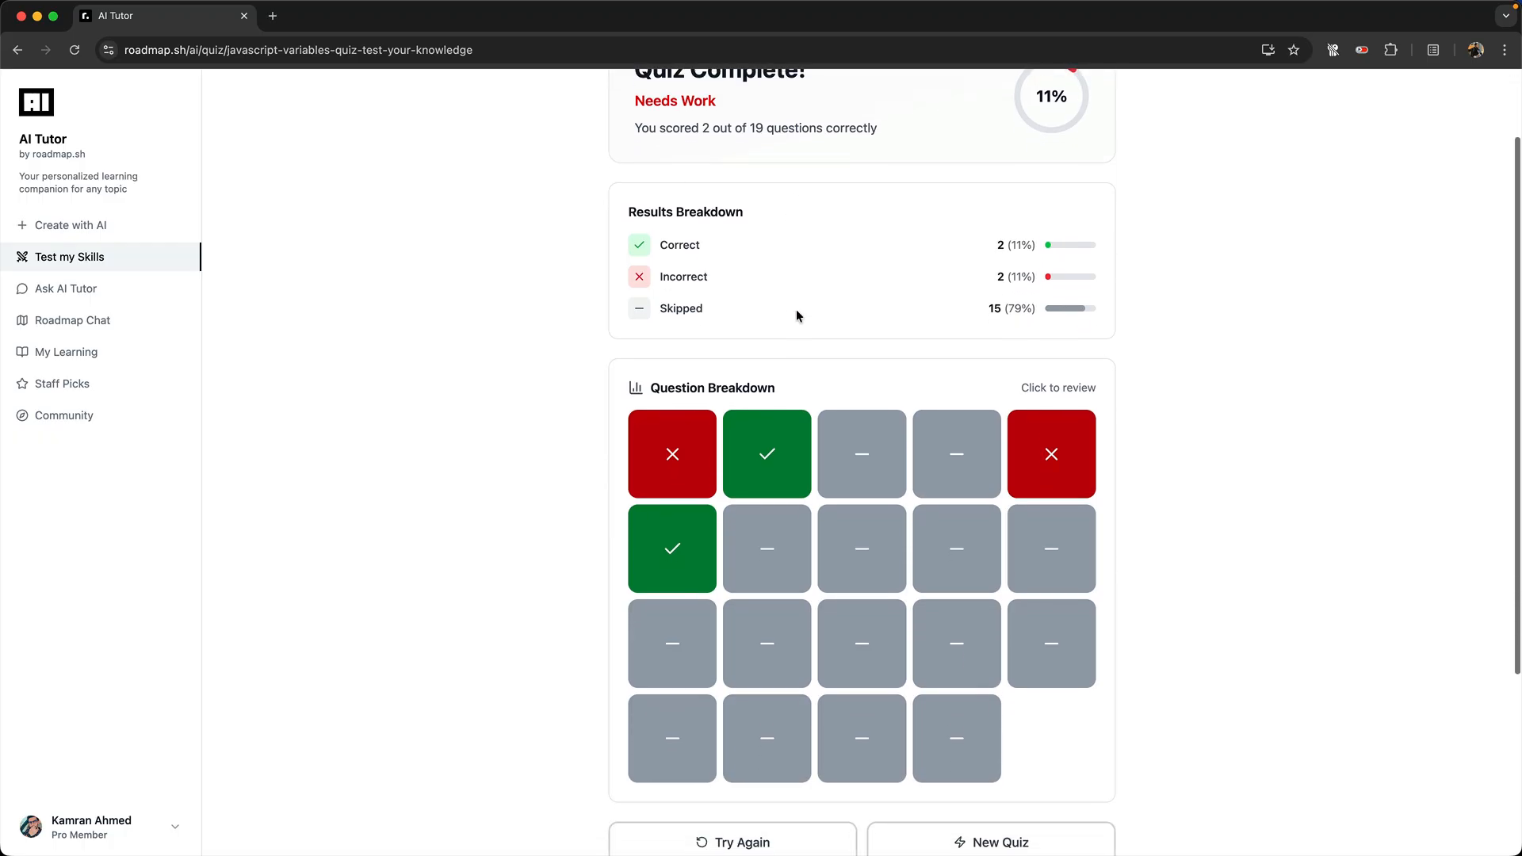
scroll(up, 3)
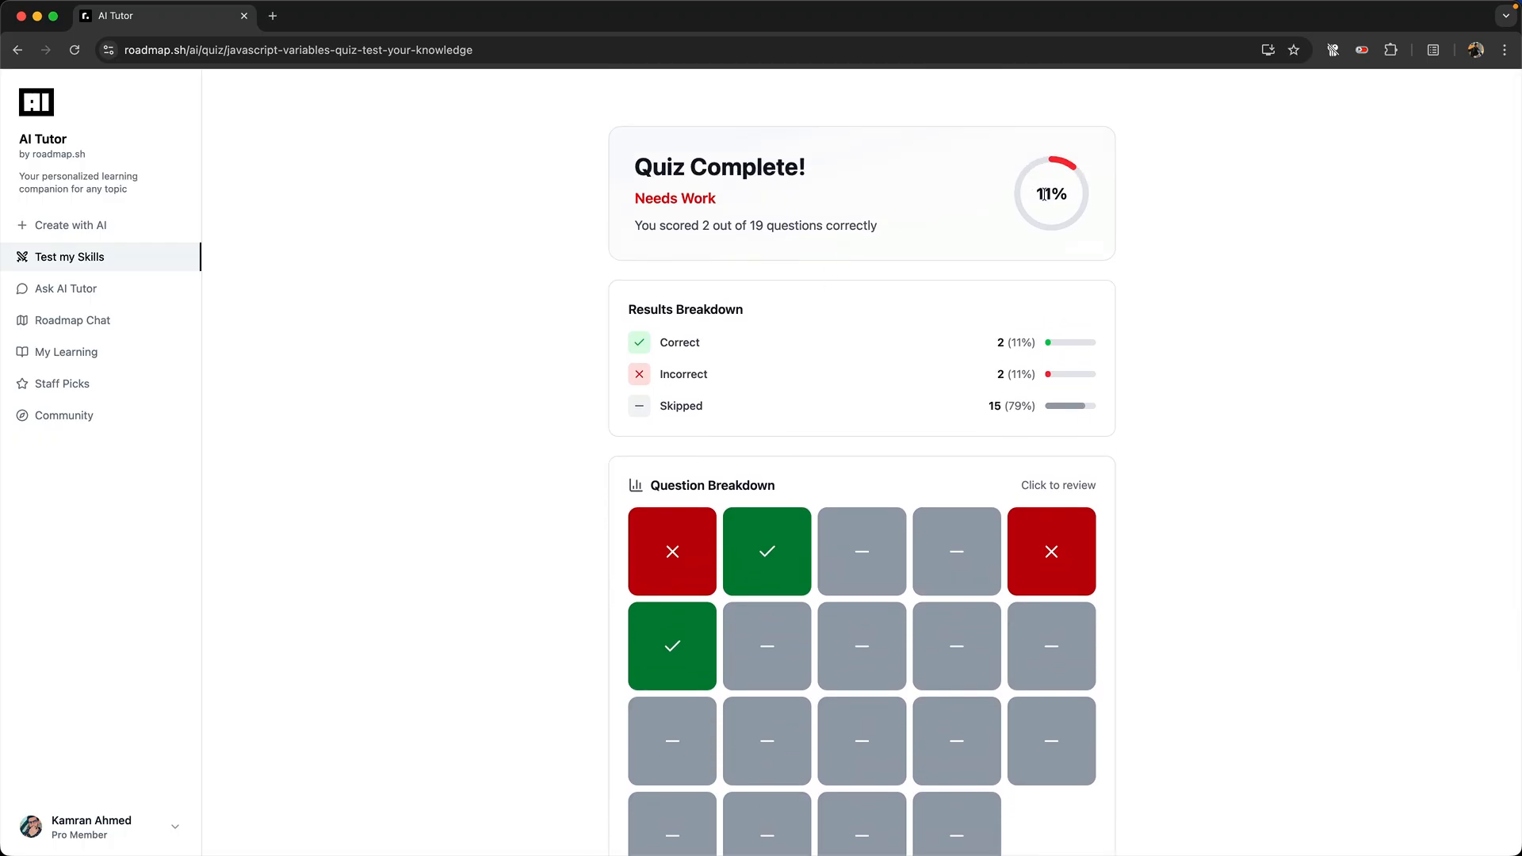
mouse_move(1015, 393)
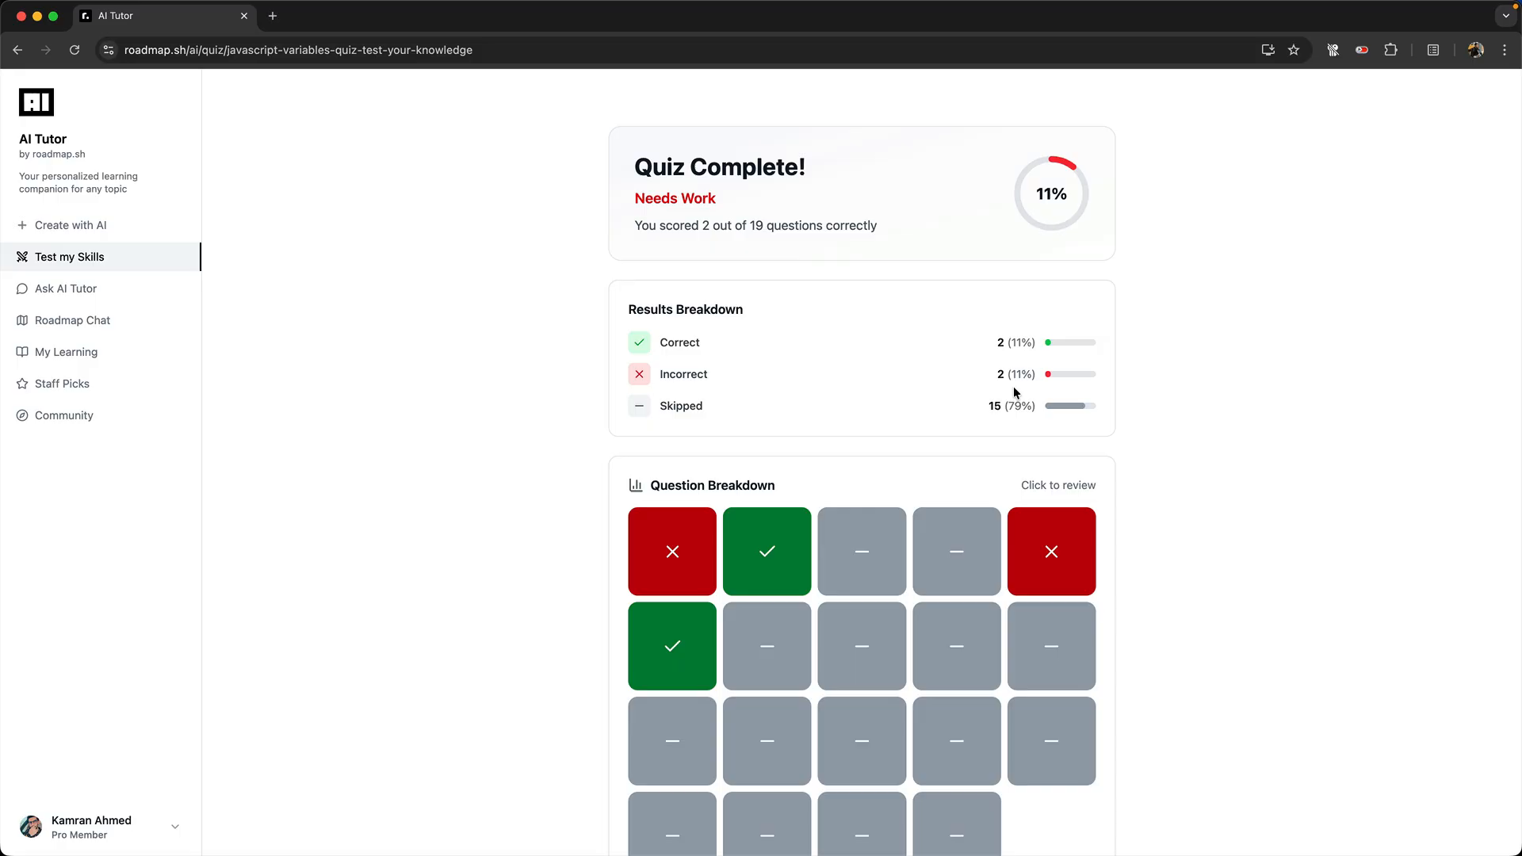
scroll(down, 3)
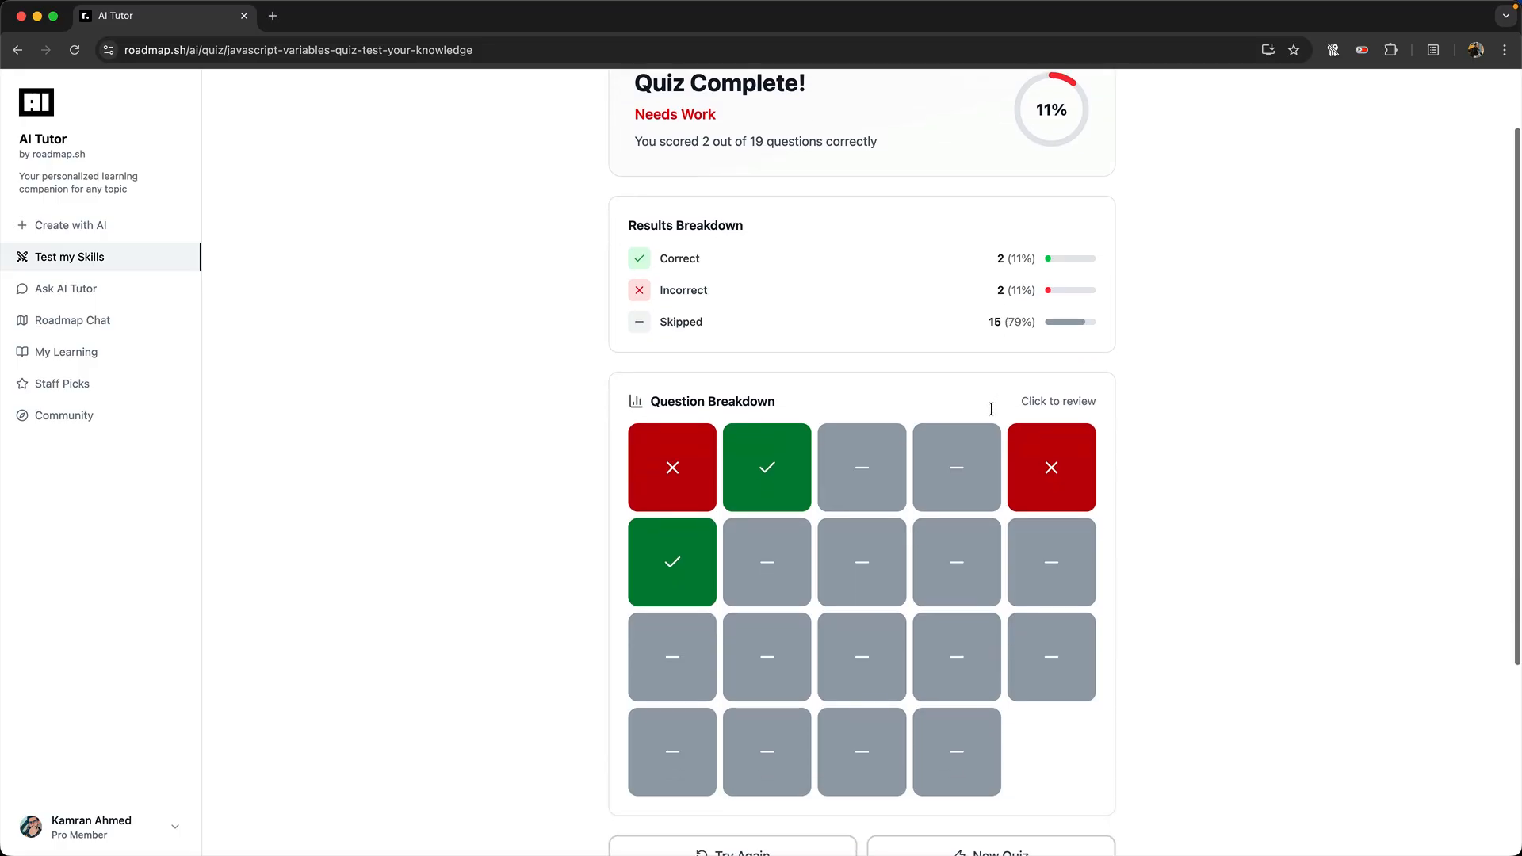
scroll(down, 3)
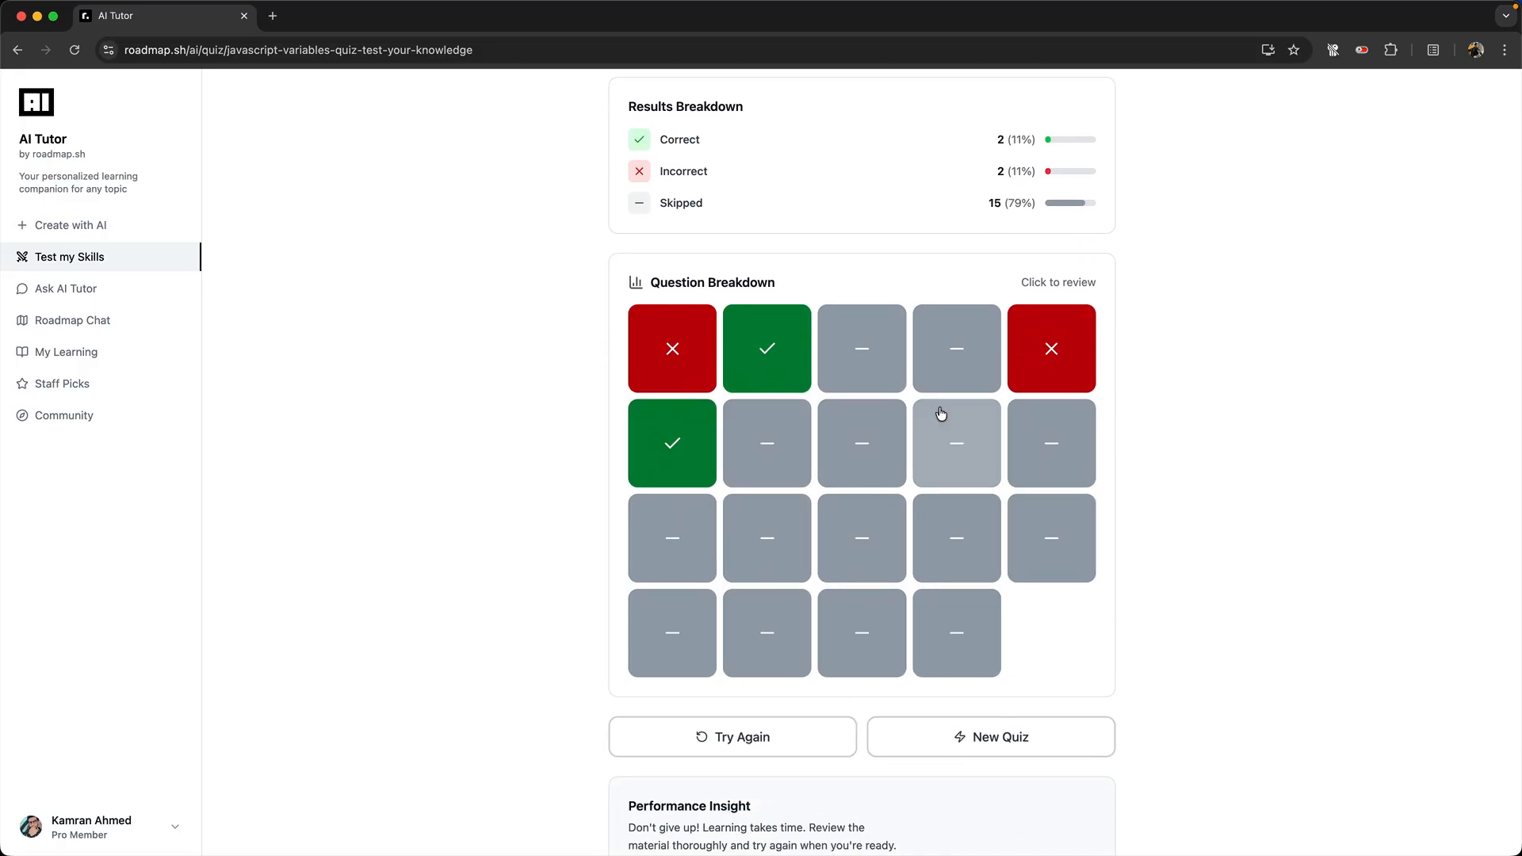
mouse_move(672, 382)
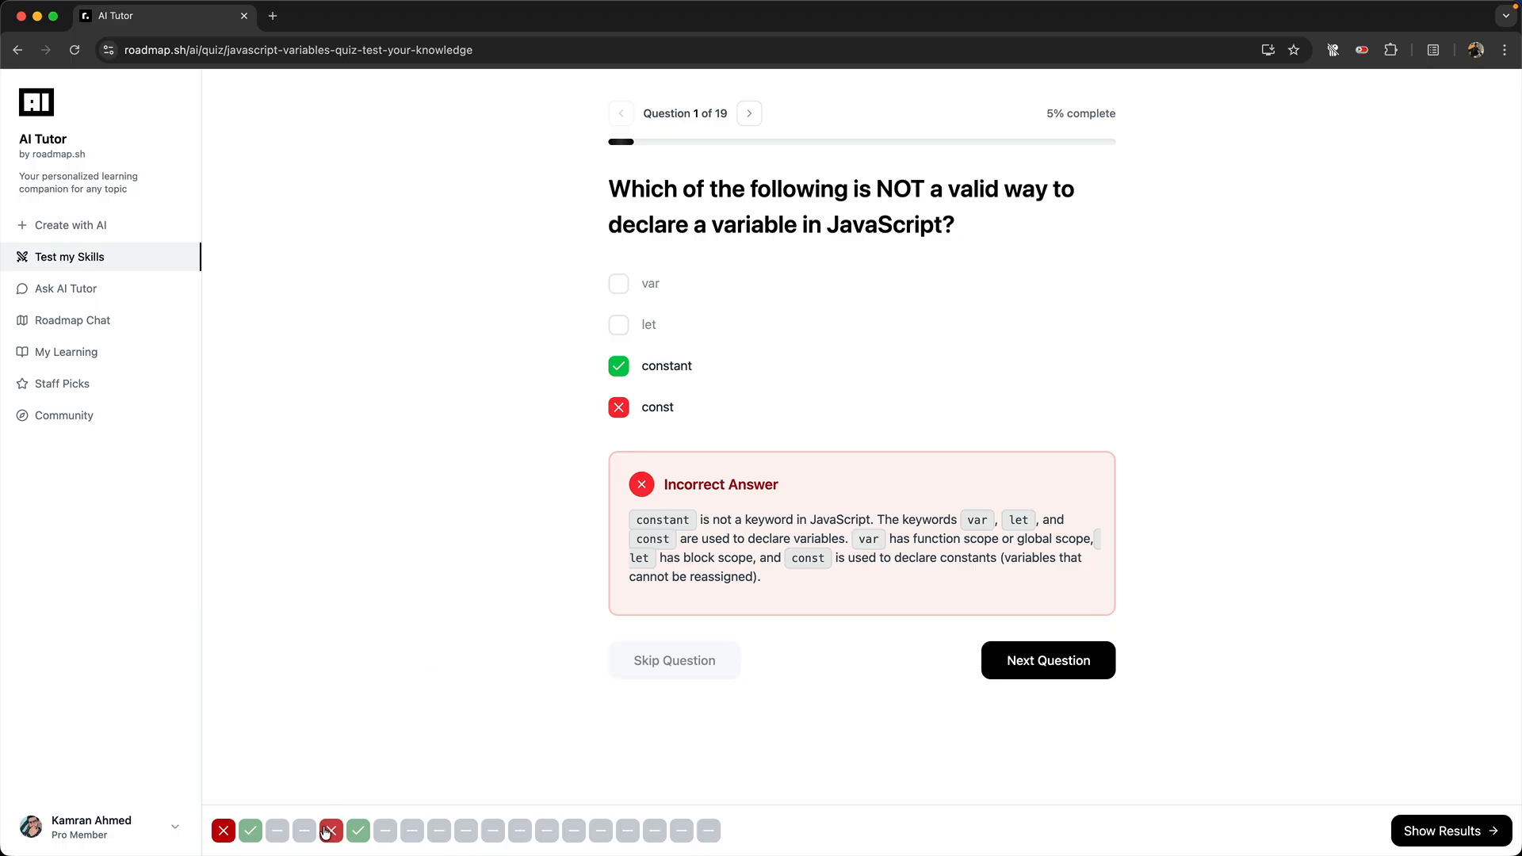
click(1048, 660)
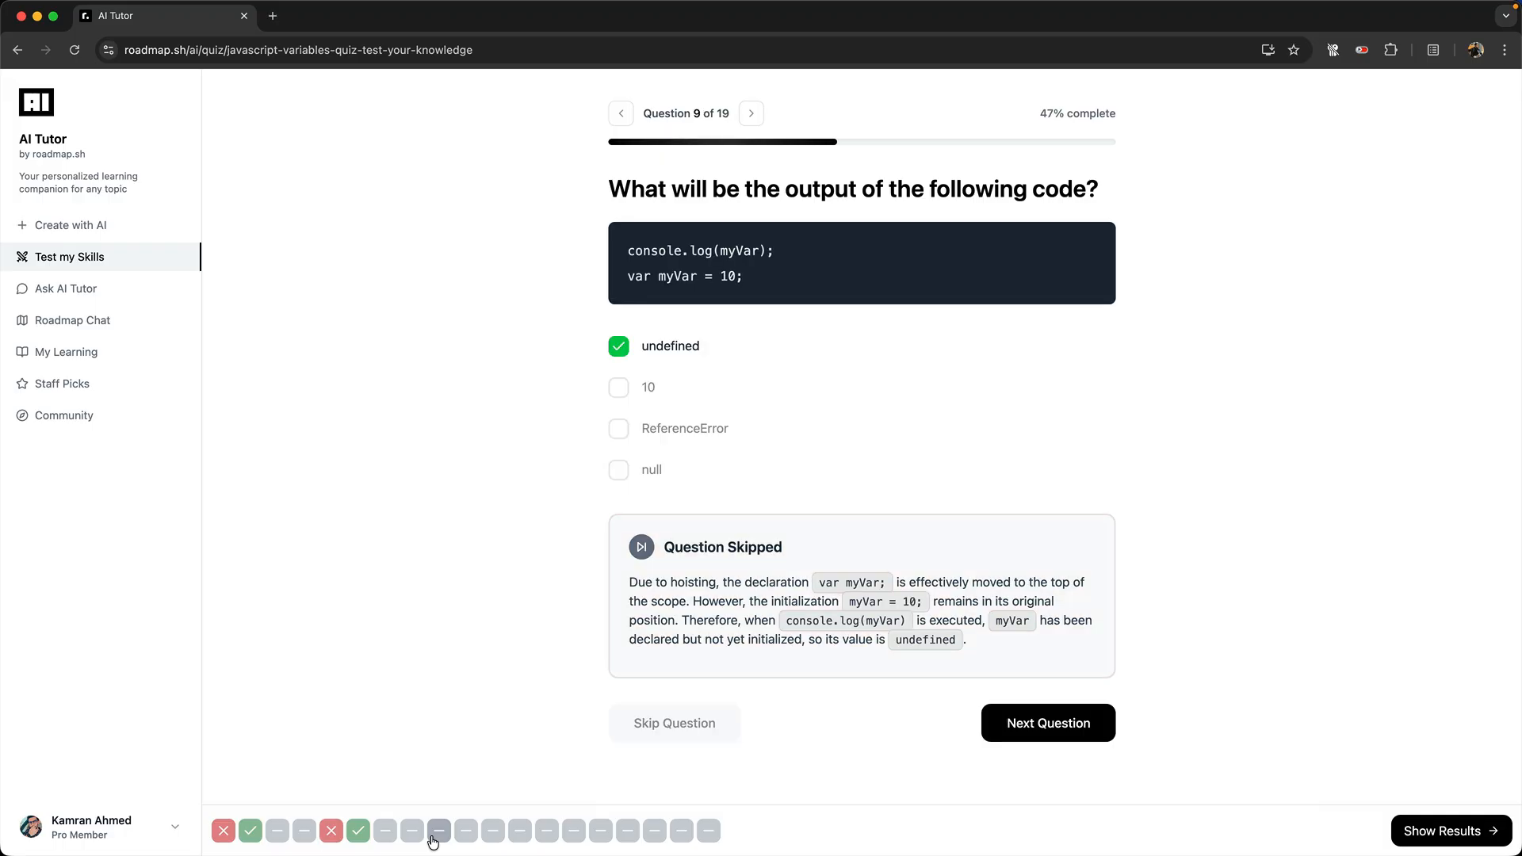
click(1443, 829)
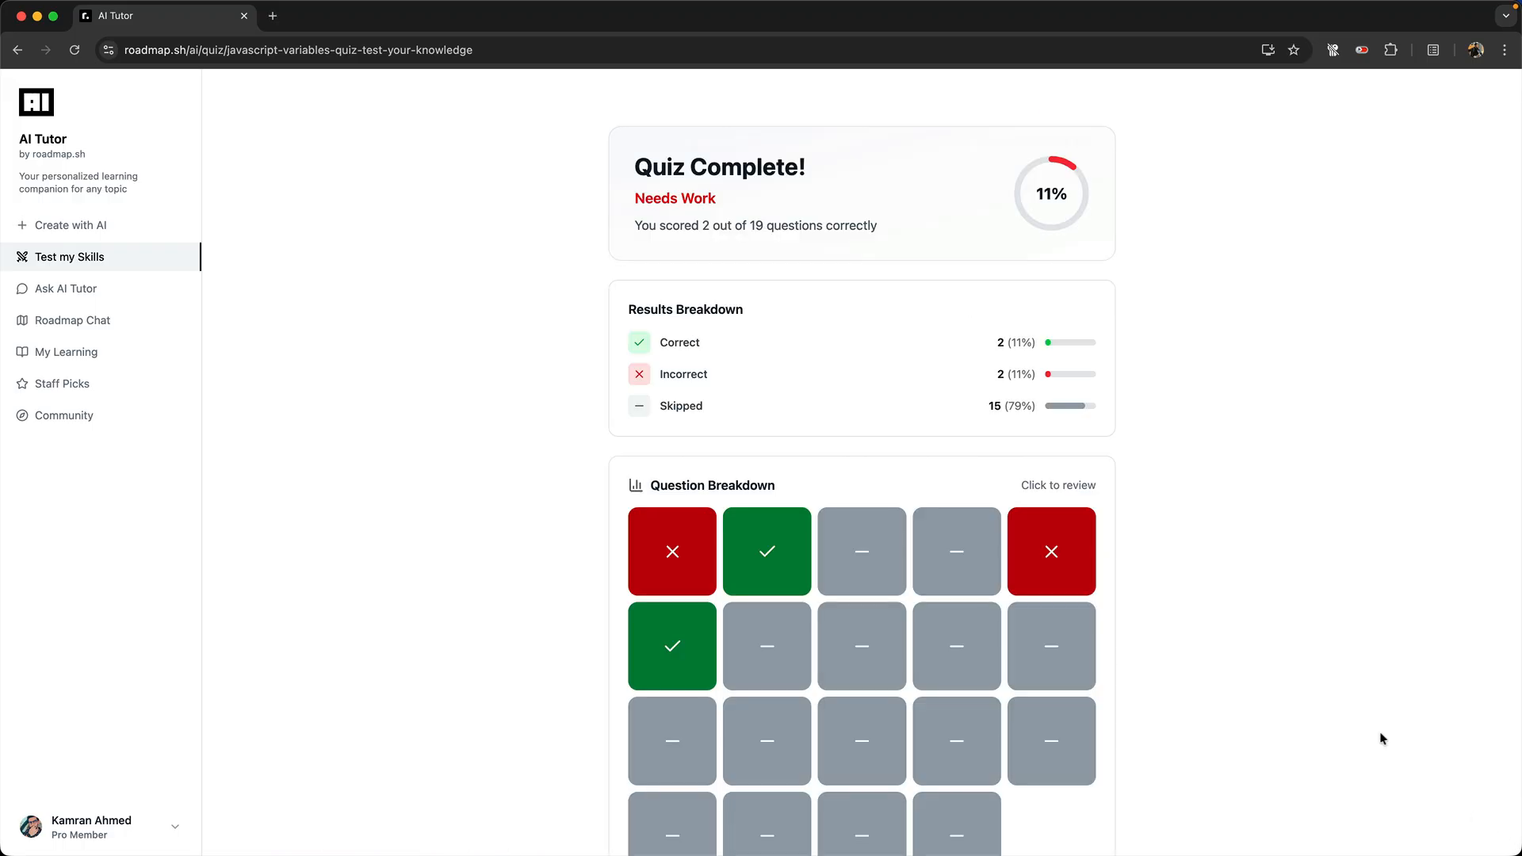
- Review the Performance Insight message below the question breakdown, selecting and deselecting its text
scroll(down, 3)
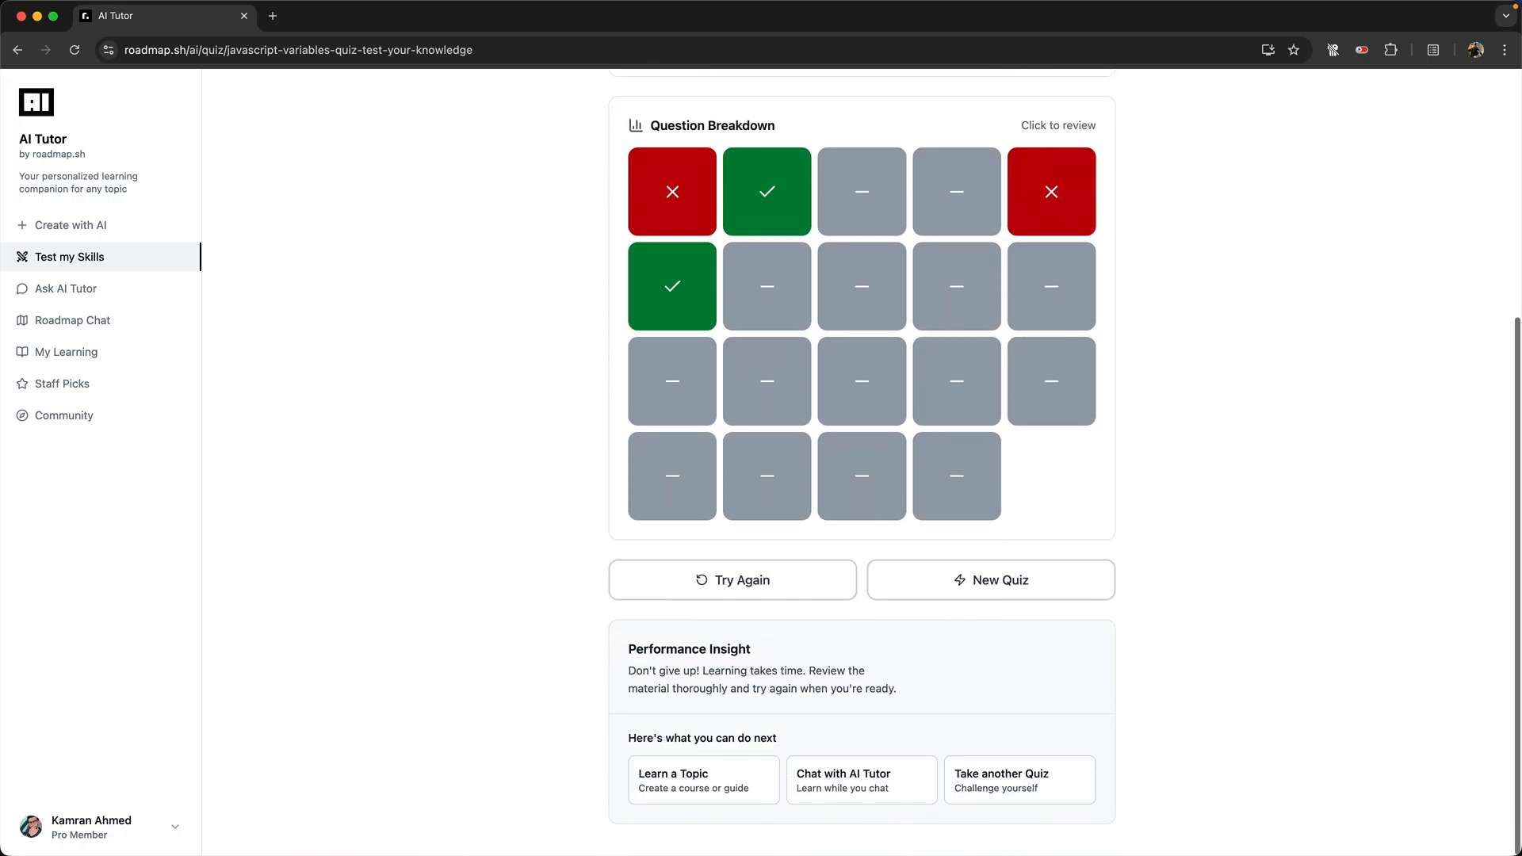
drag(629, 649, 895, 688)
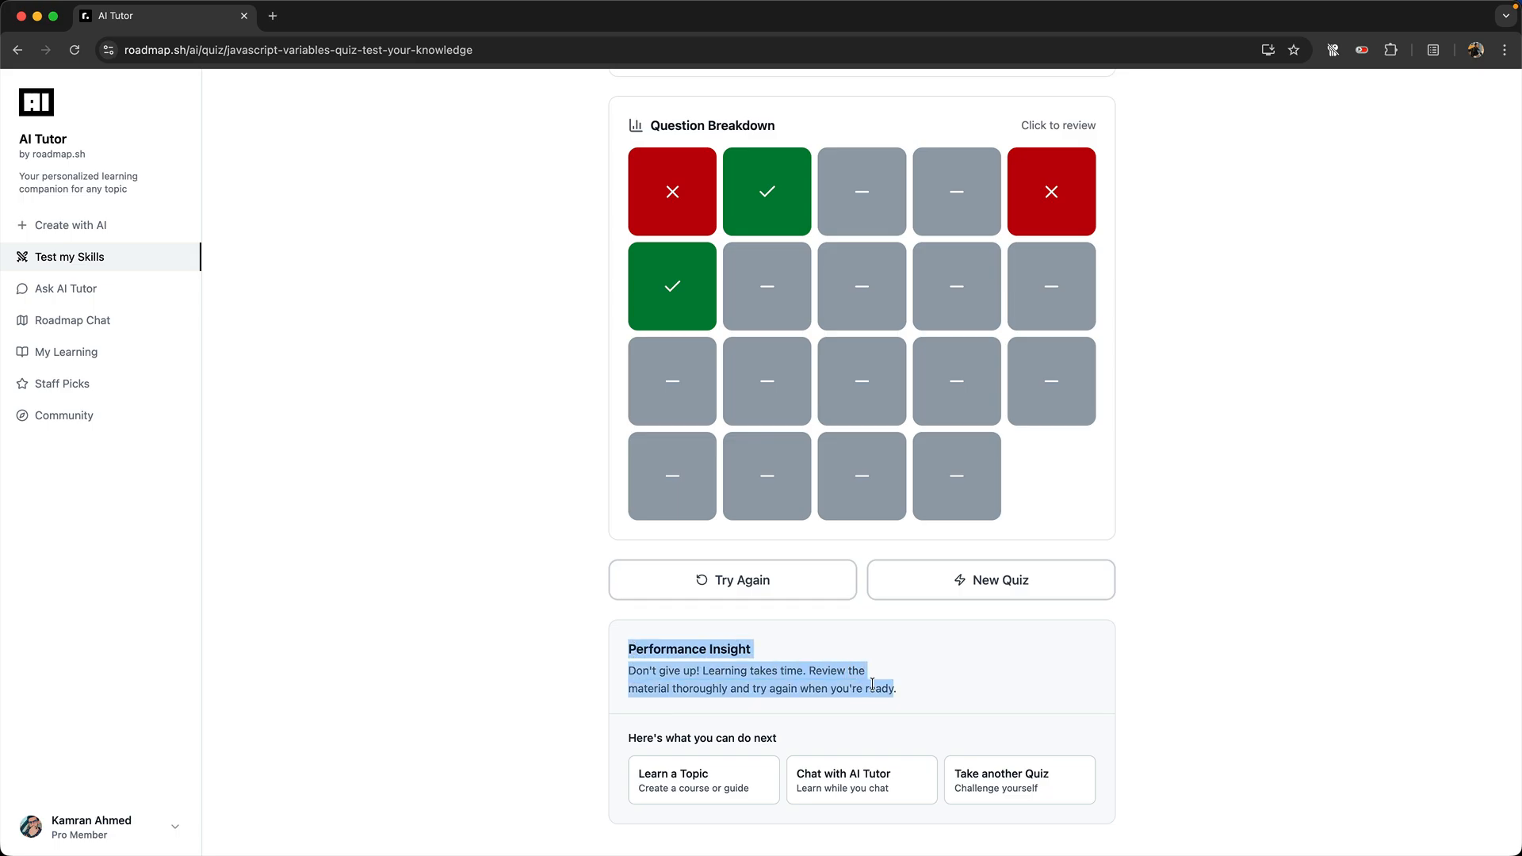
mouse_move(902, 700)
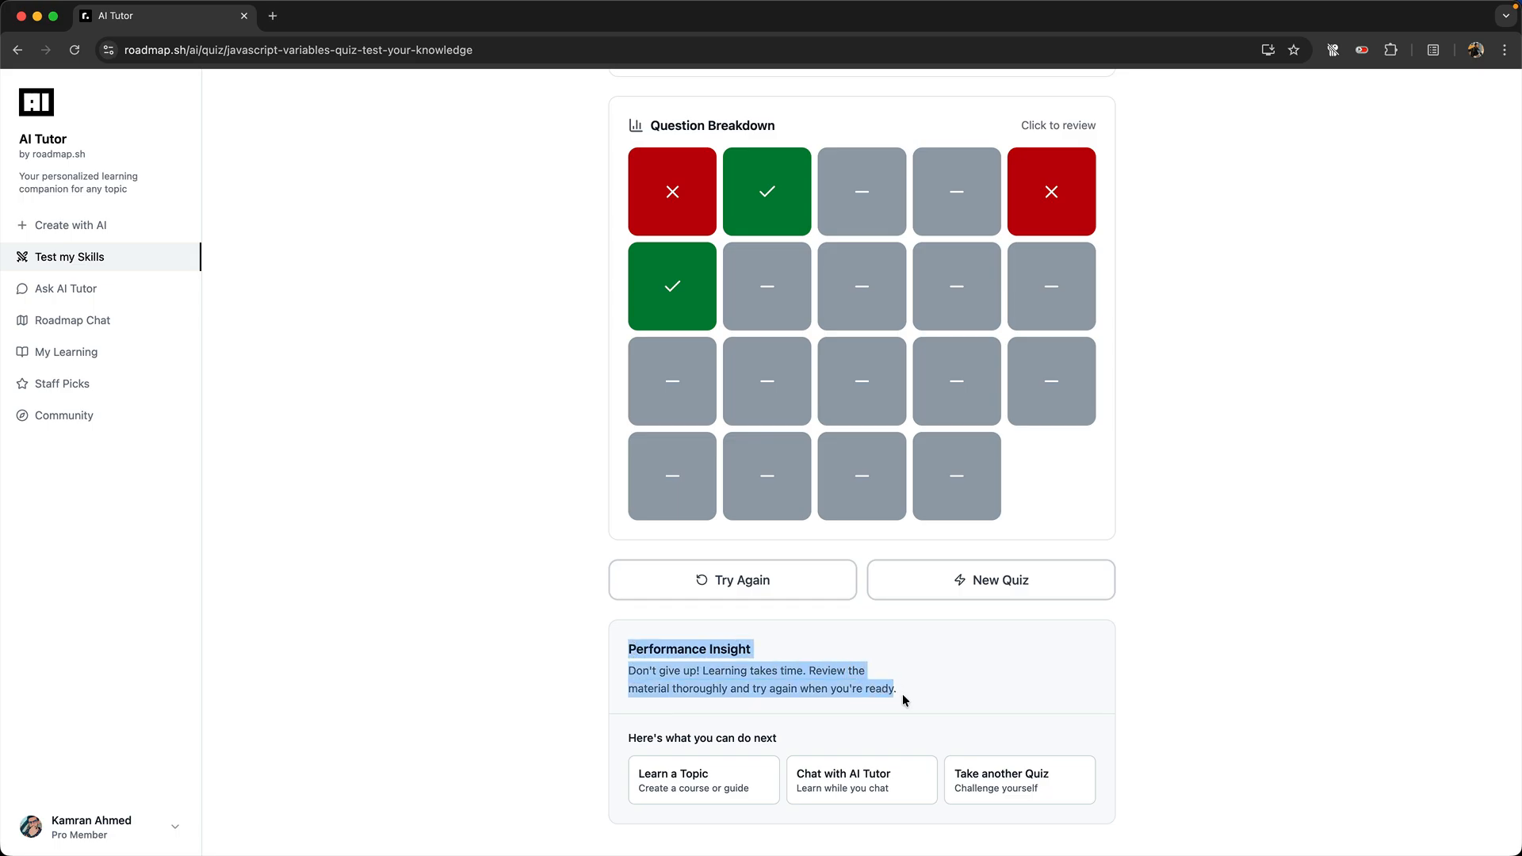
click(745, 752)
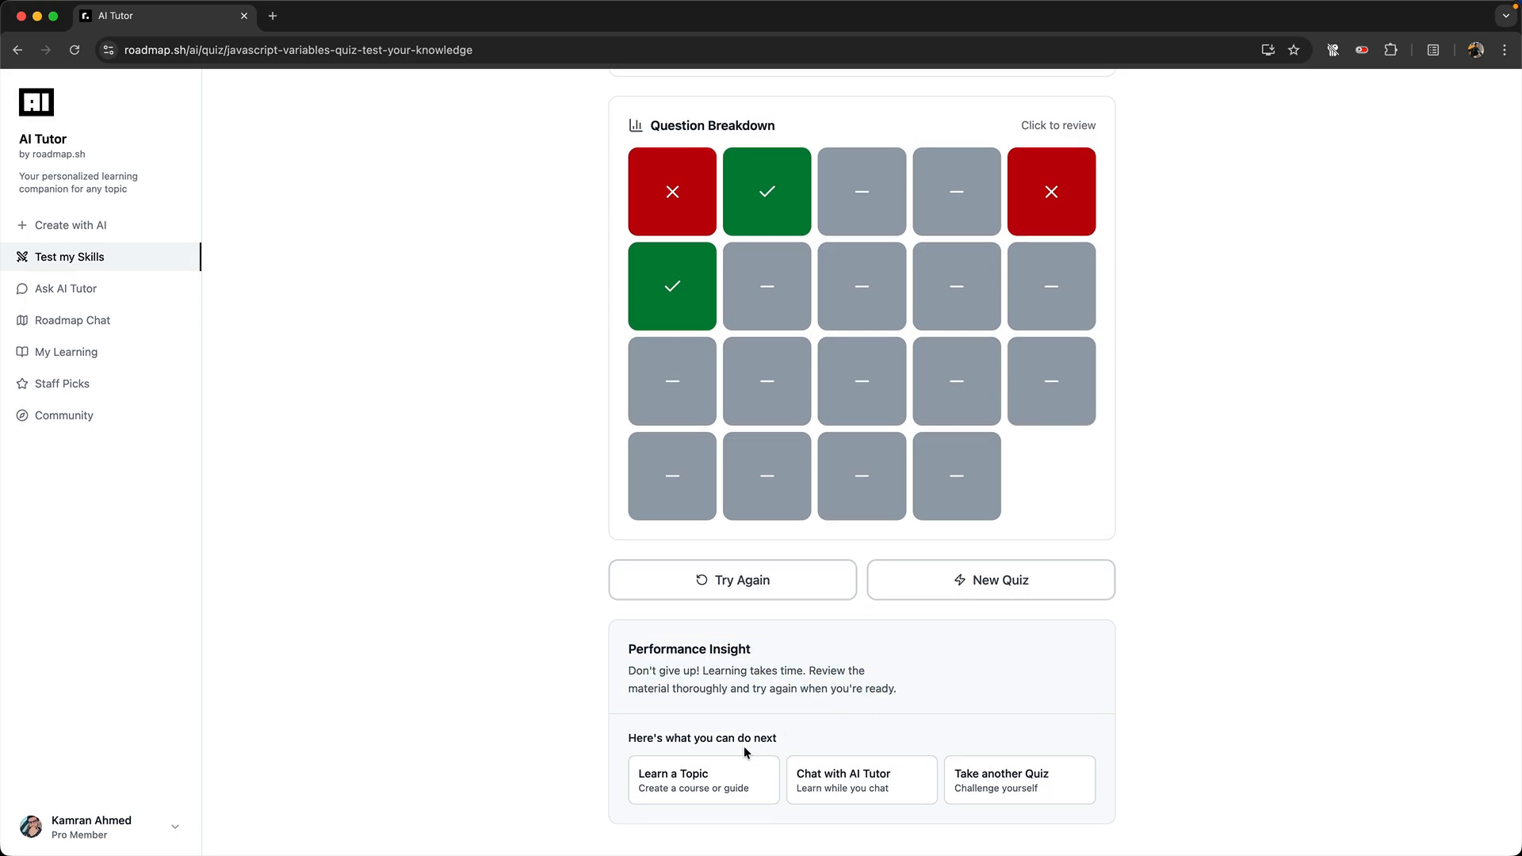
mouse_move(262, 334)
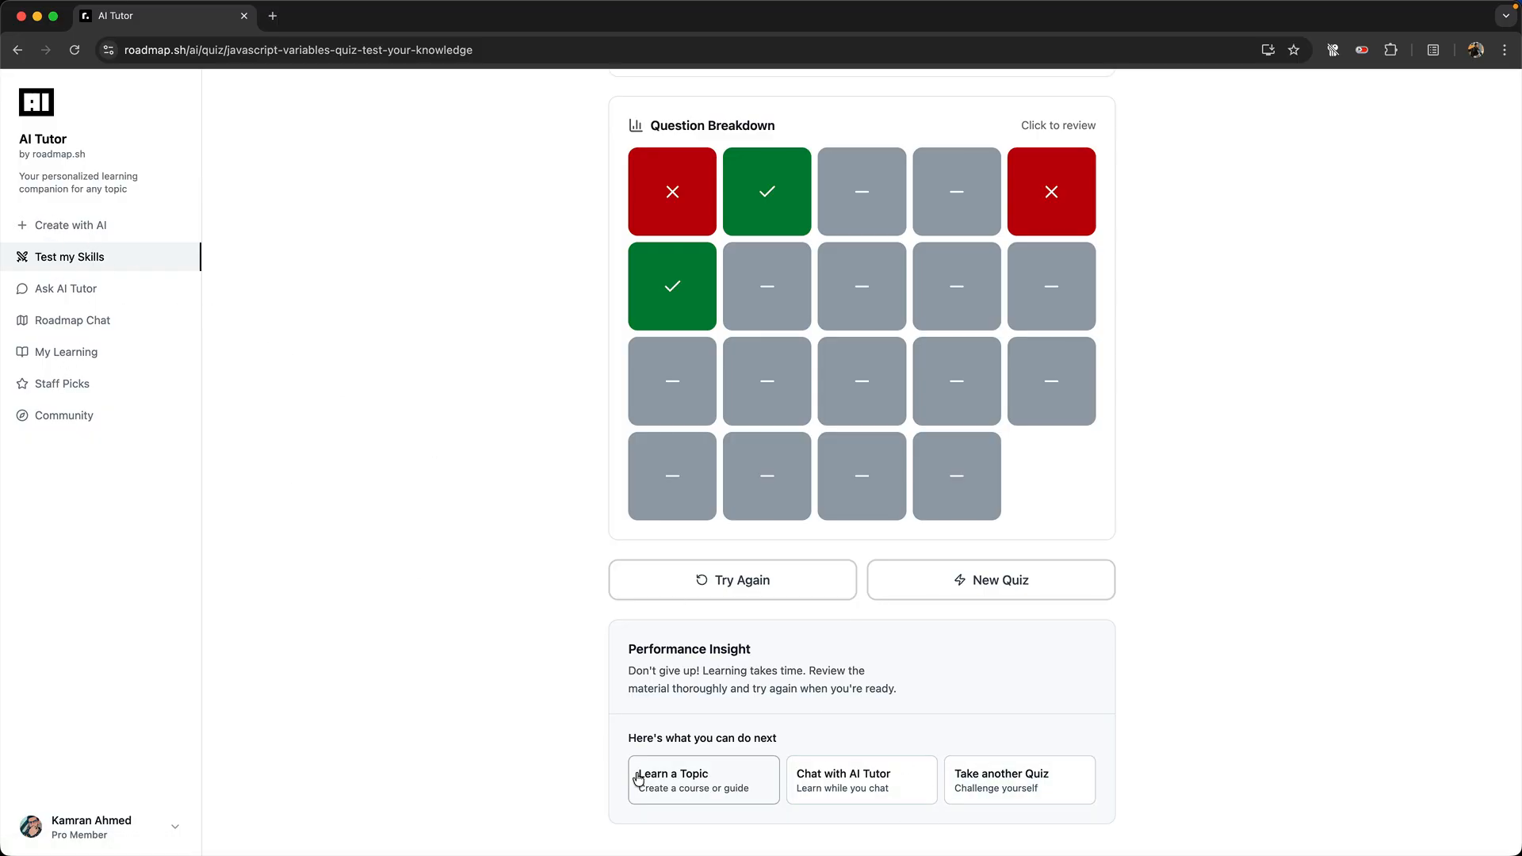
mouse_move(698, 793)
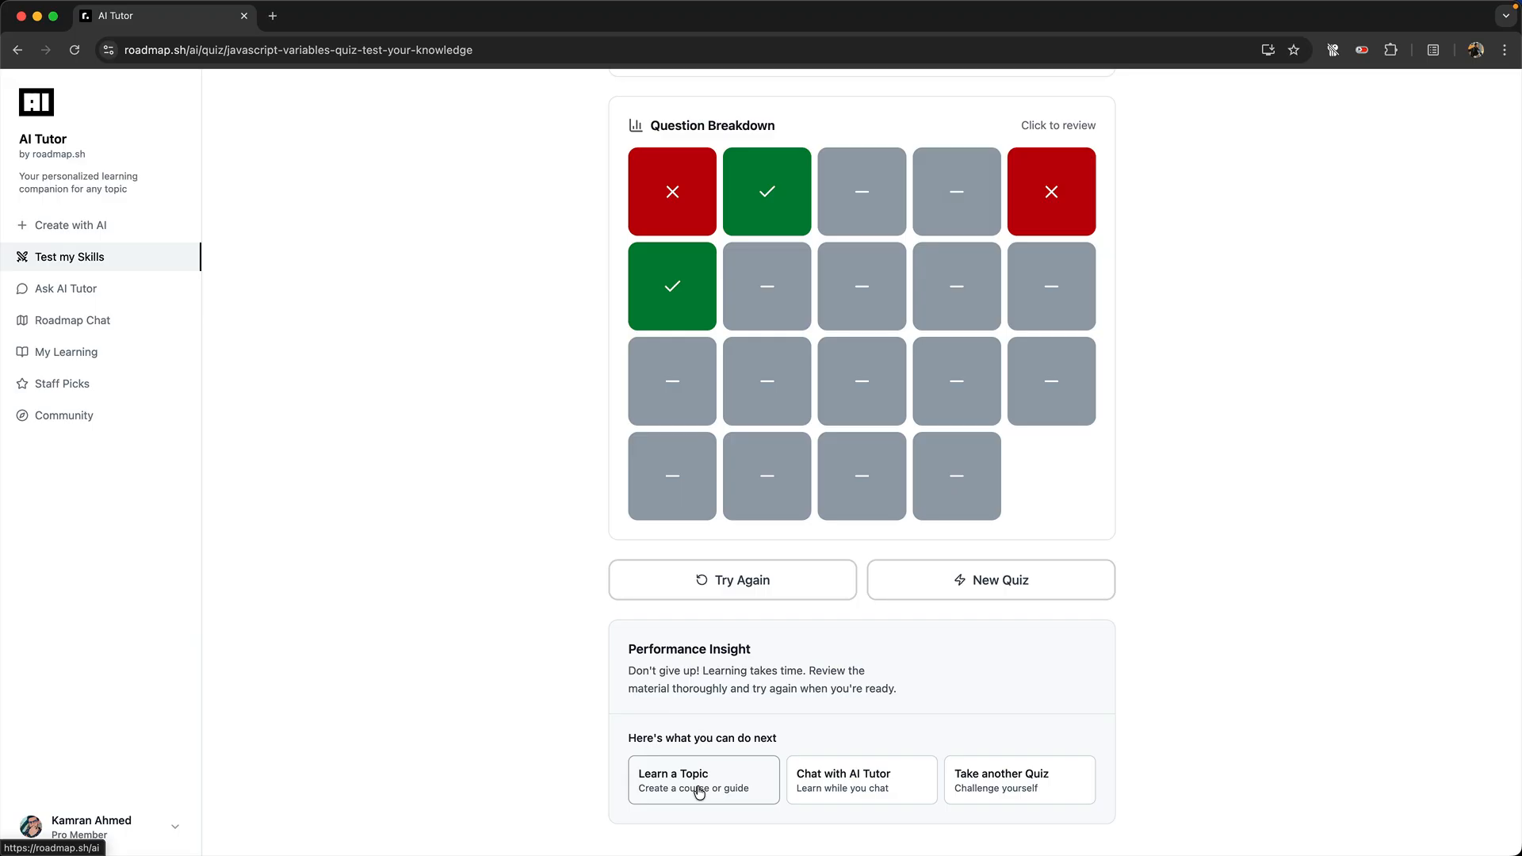
mouse_move(1019, 788)
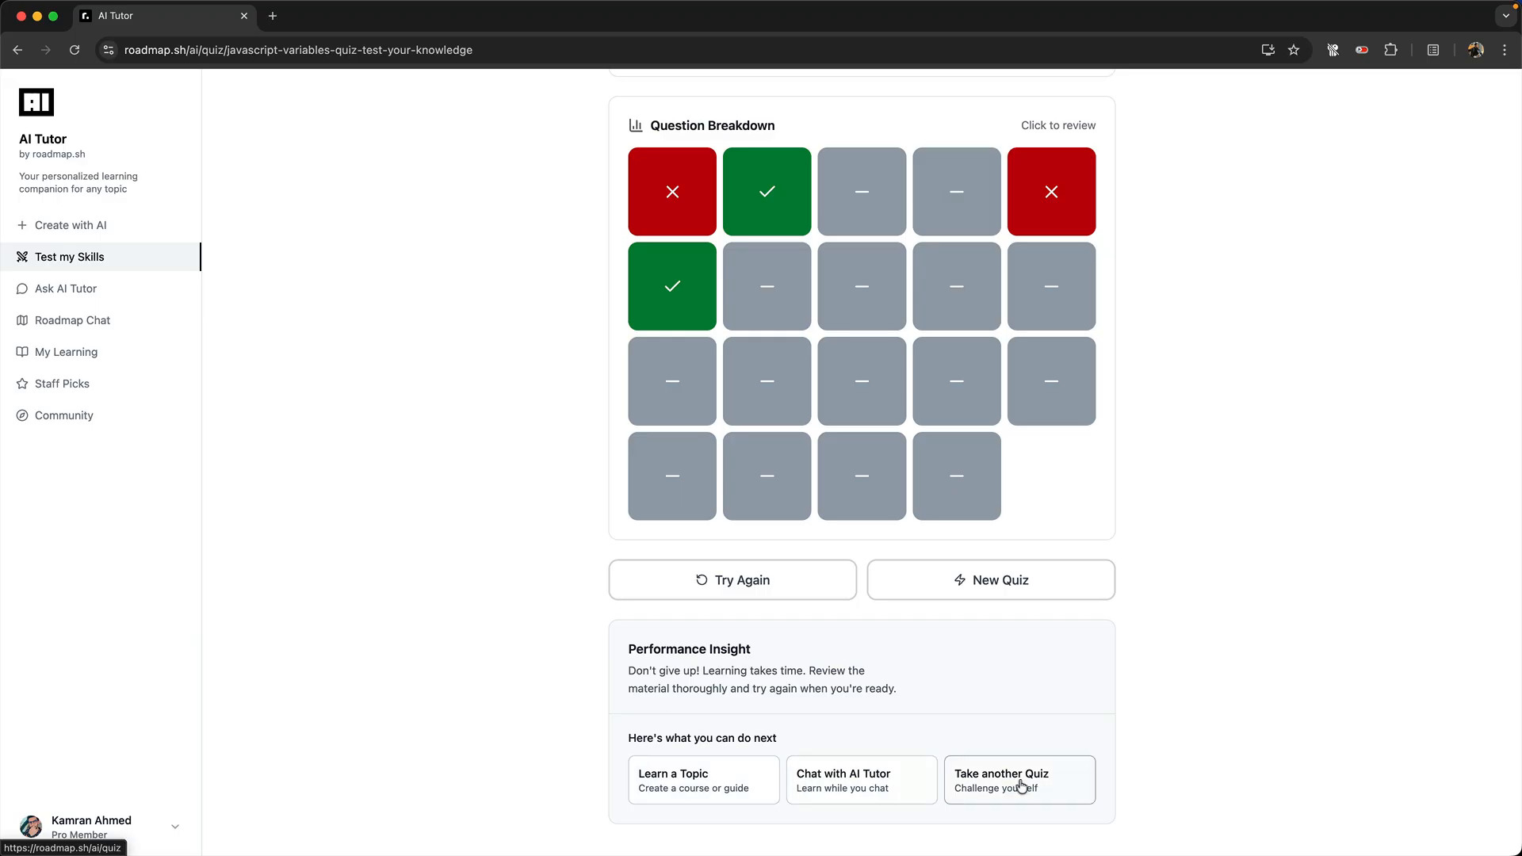
mouse_move(1019, 785)
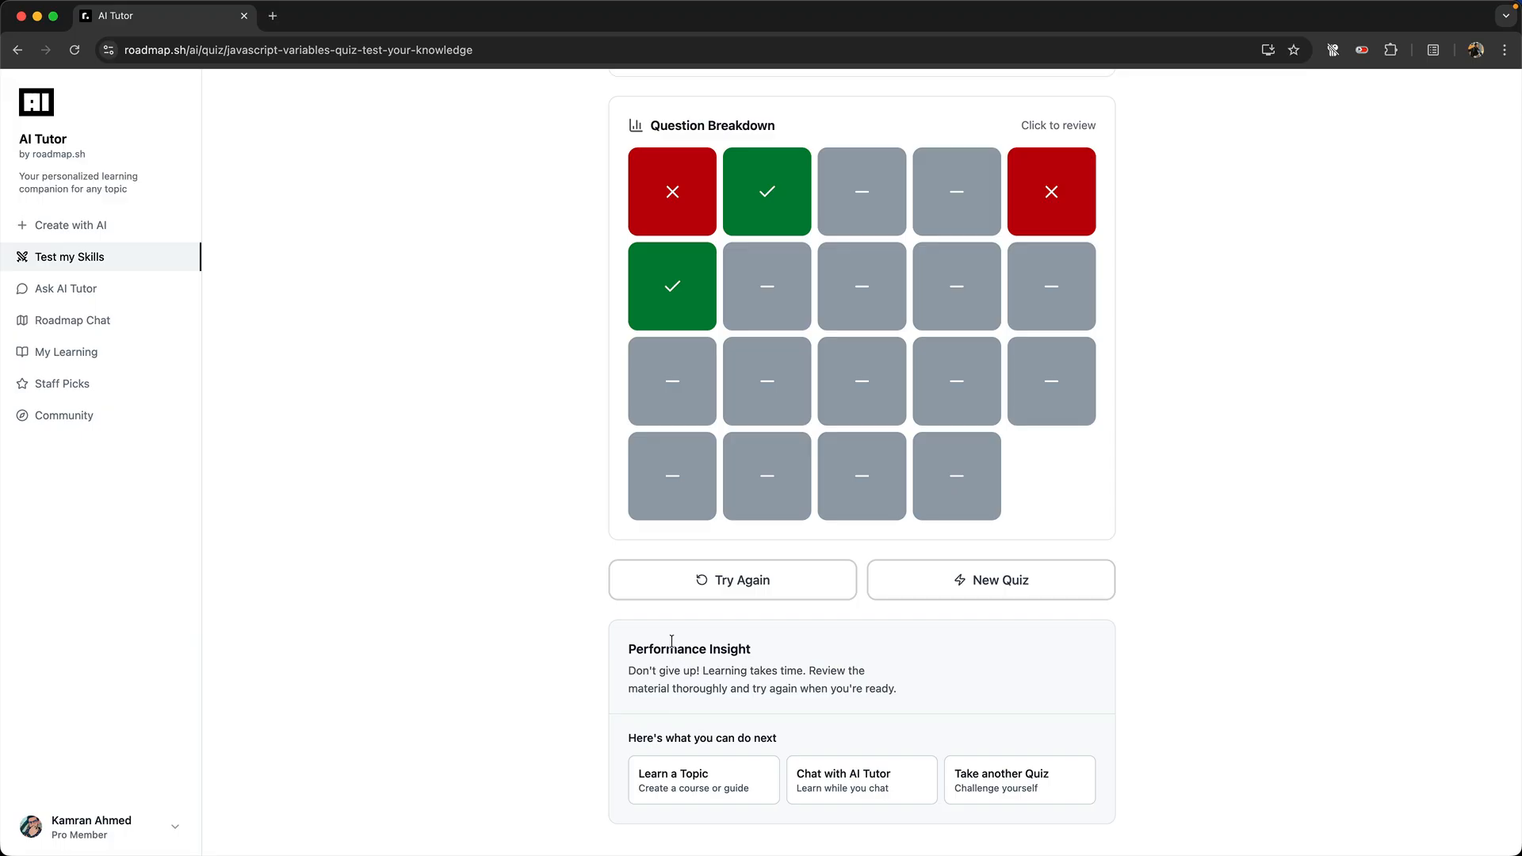
mouse_move(1056, 709)
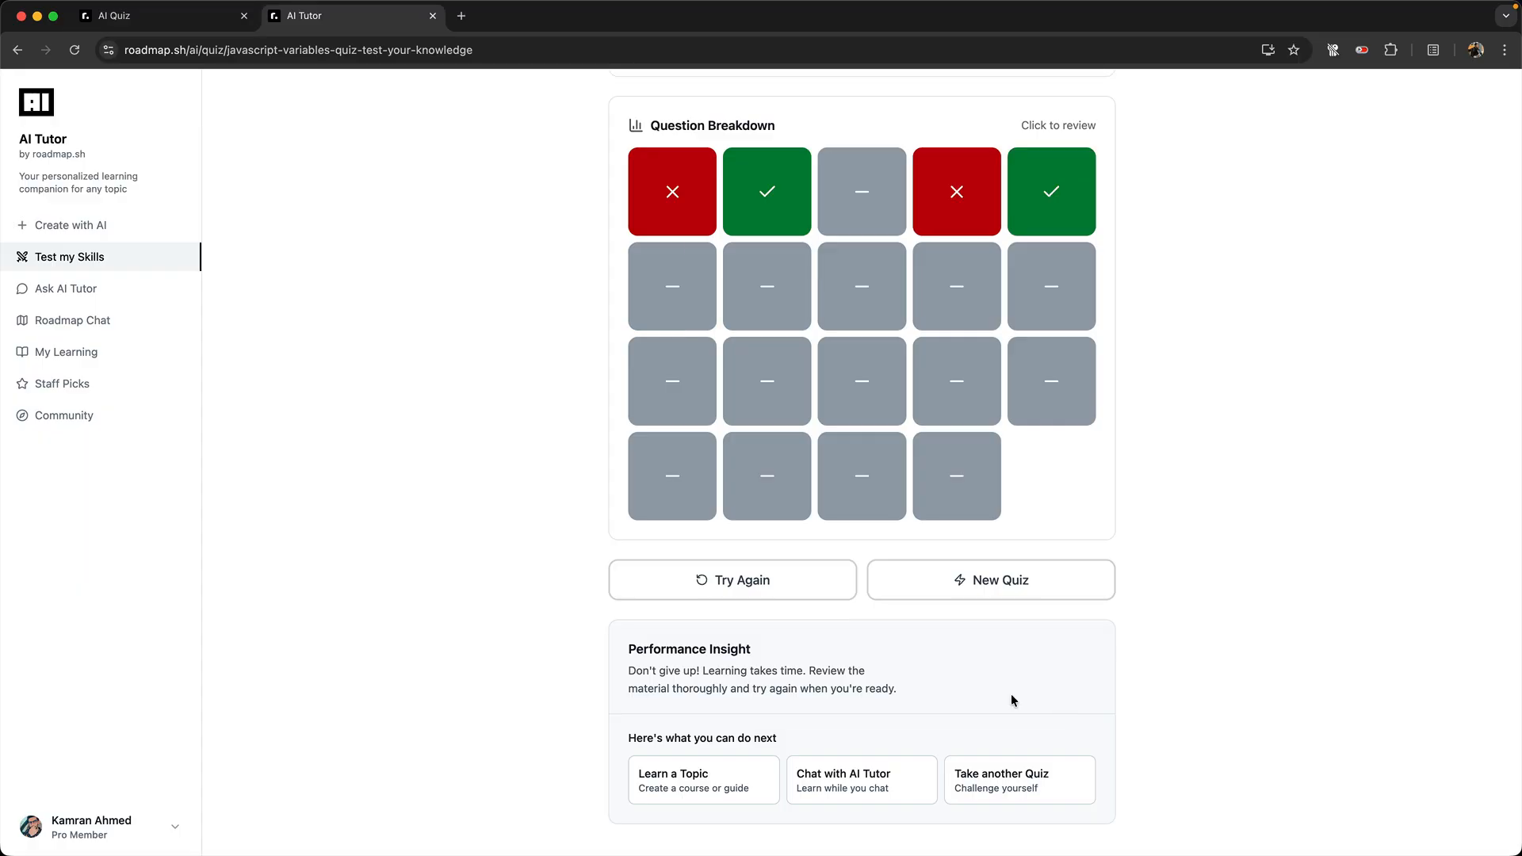
mouse_move(1001, 609)
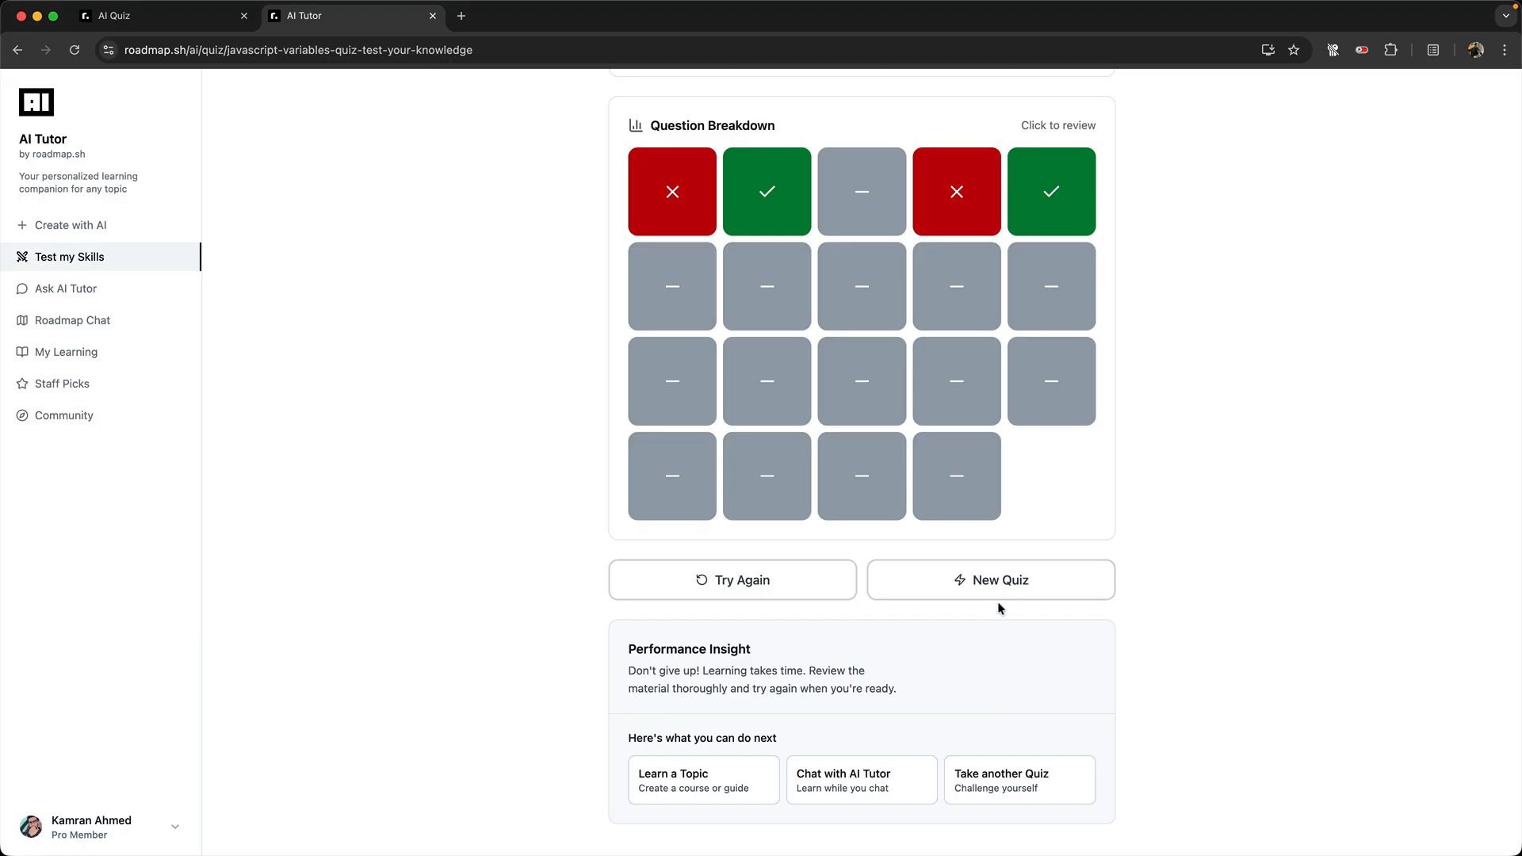
- Start a new quiz and enter 'Go Routines' as the topic for an open-ended quiz
click(989, 581)
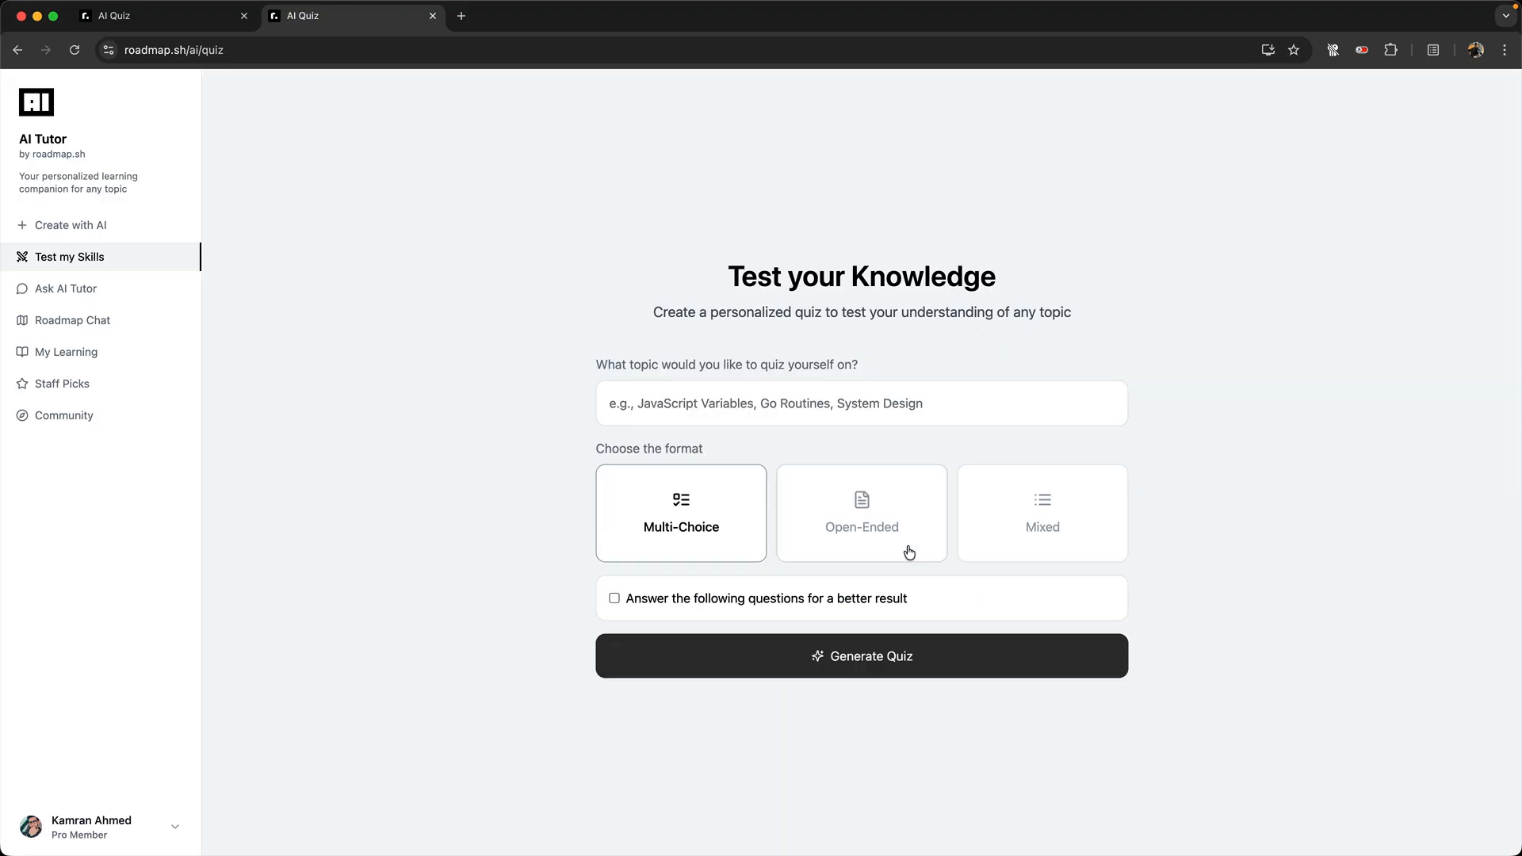
click(859, 403)
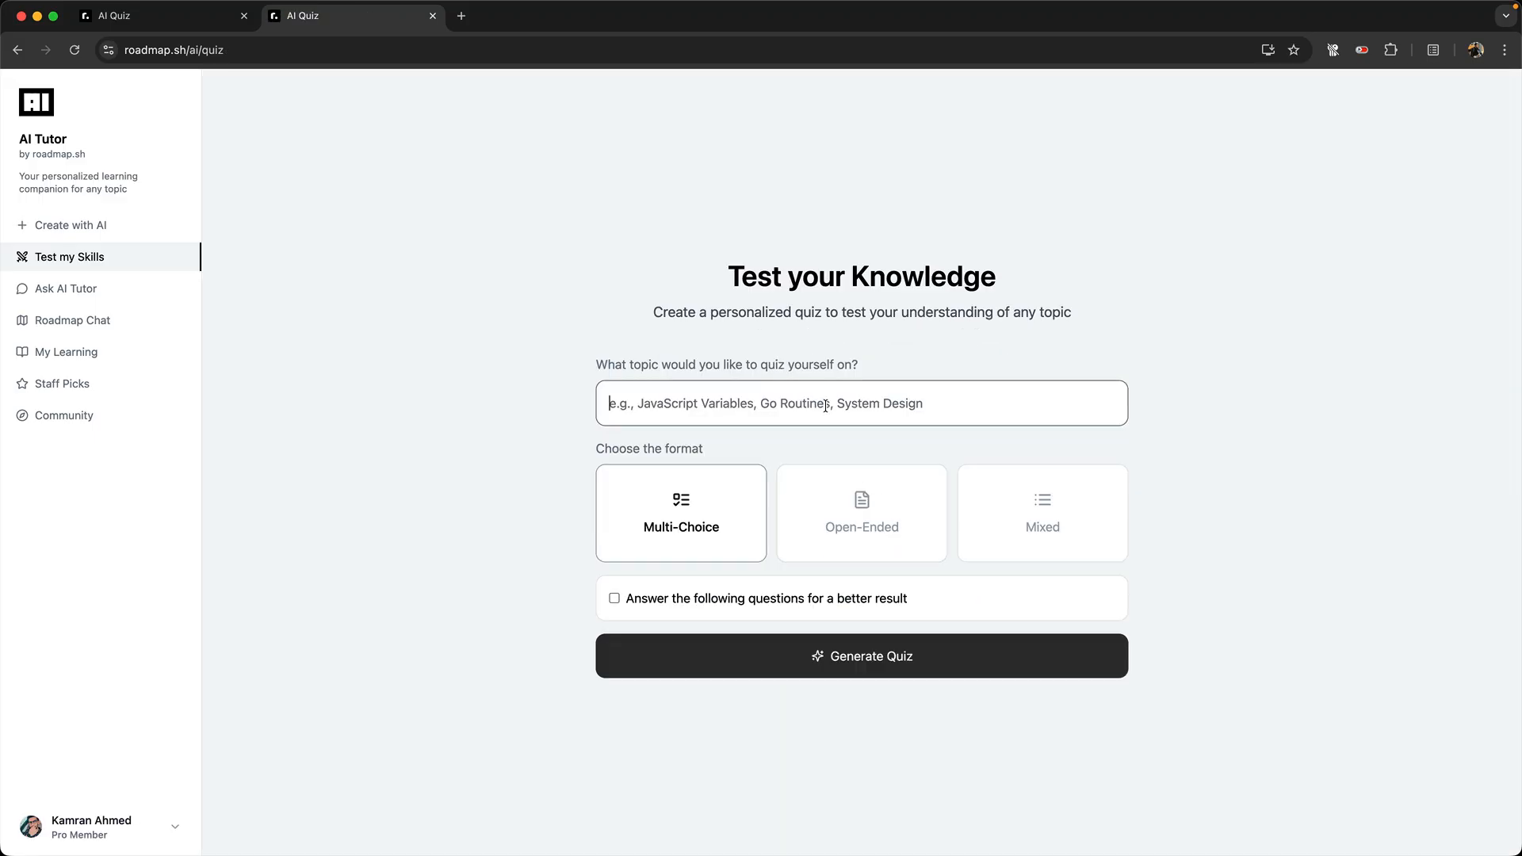
text(Go Routines)
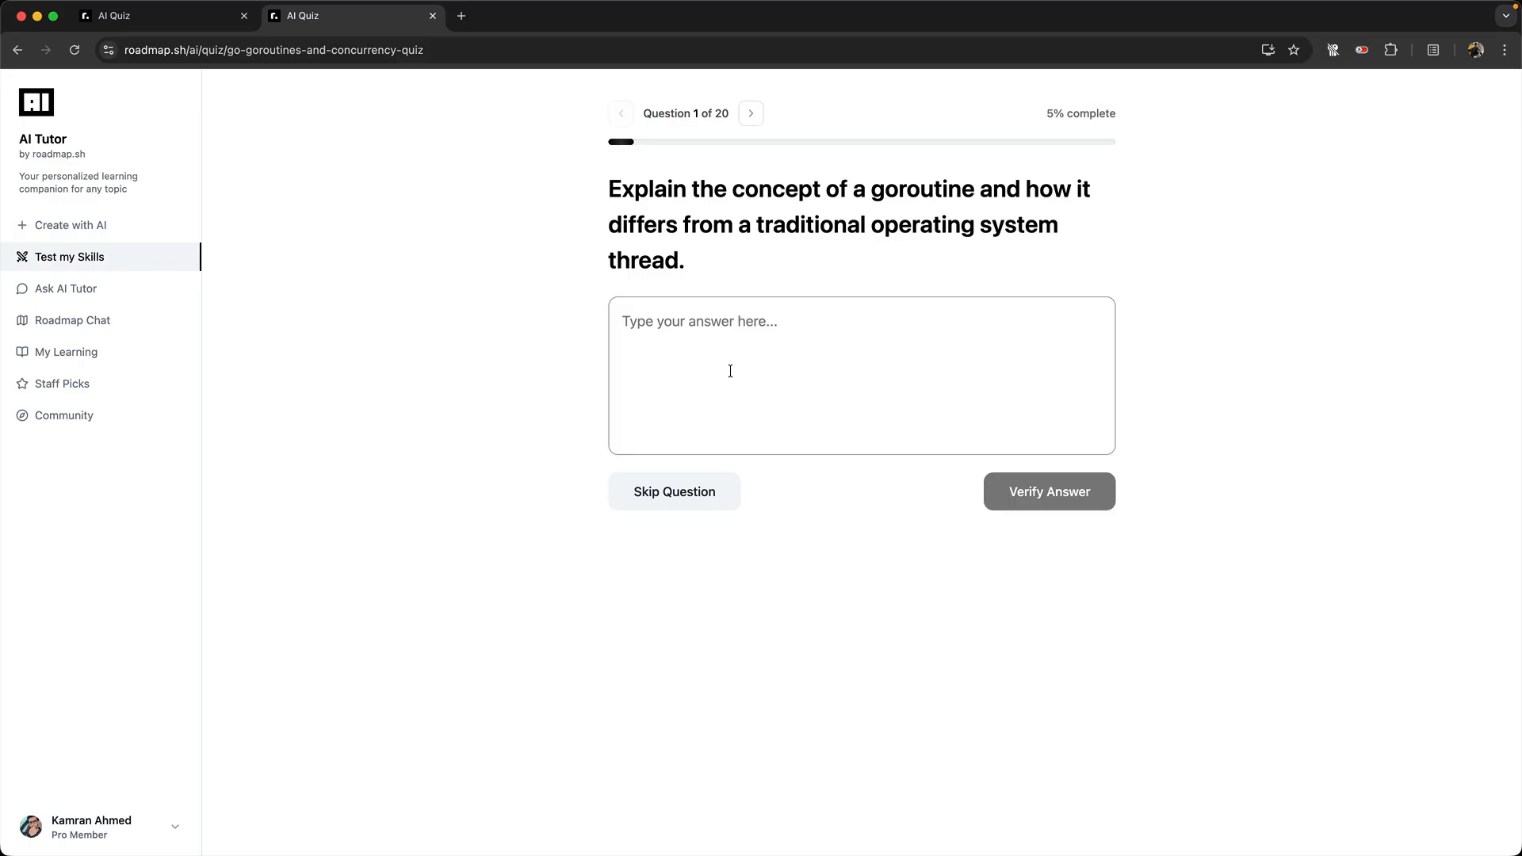
mouse_move(810, 354)
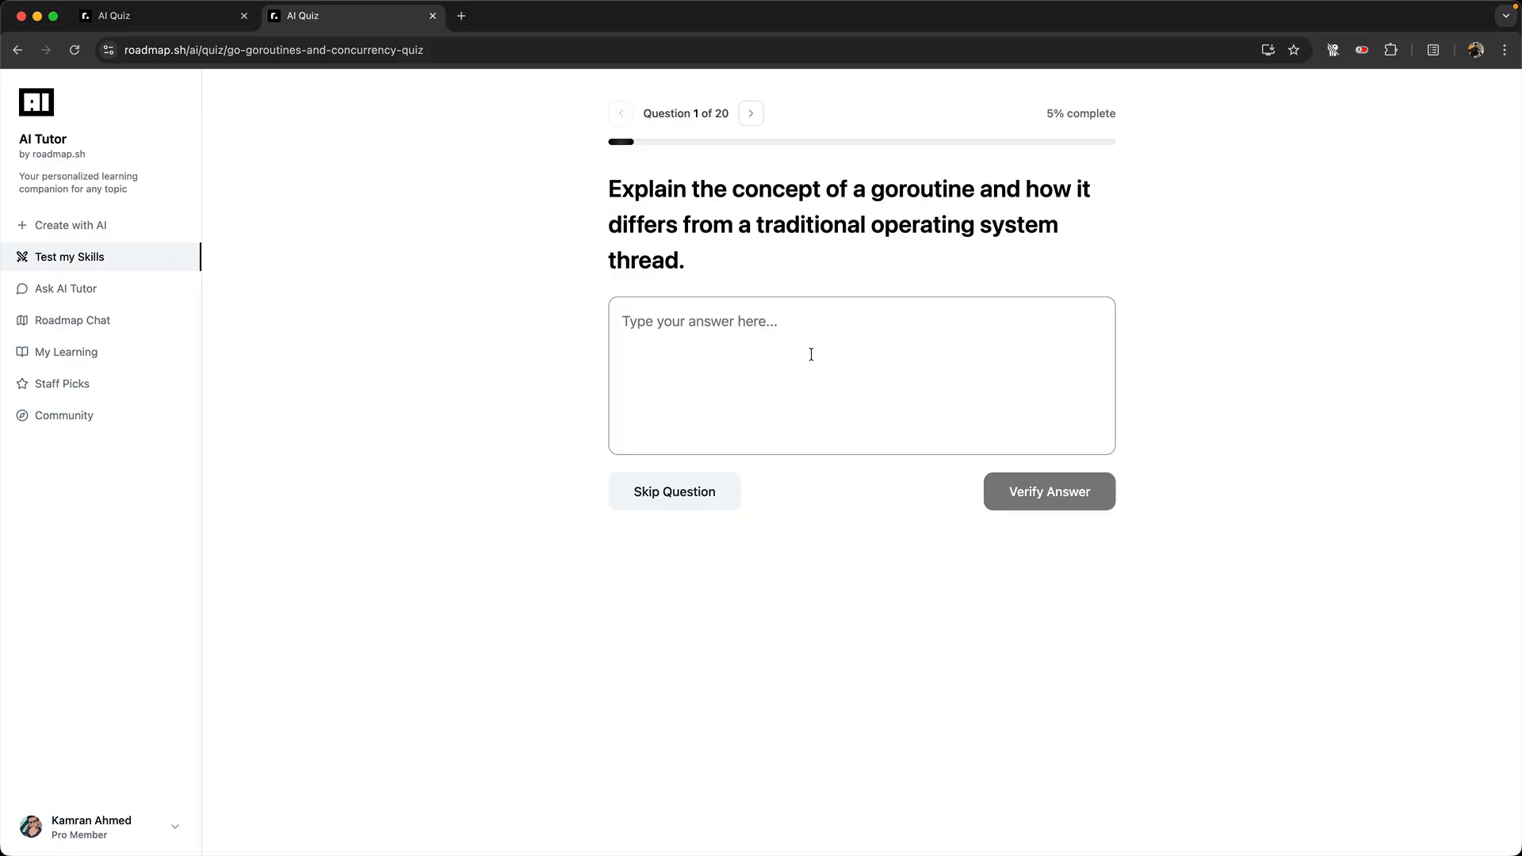
- Answer that goroutines are lightweight and the go keyword question, verifying each and advancing
text(Goroutines are lightwei)
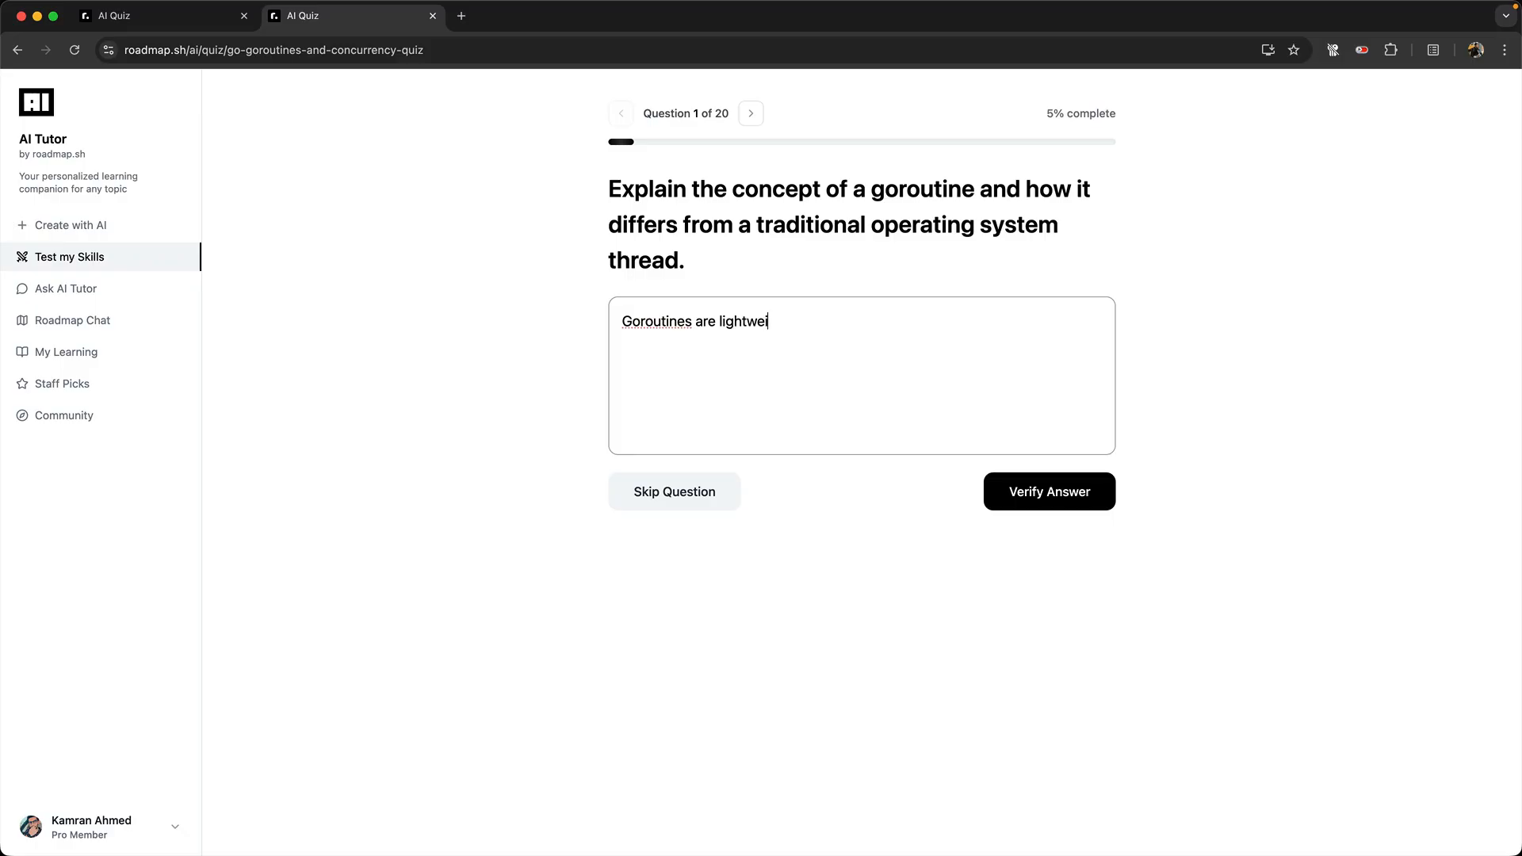
click(1048, 491)
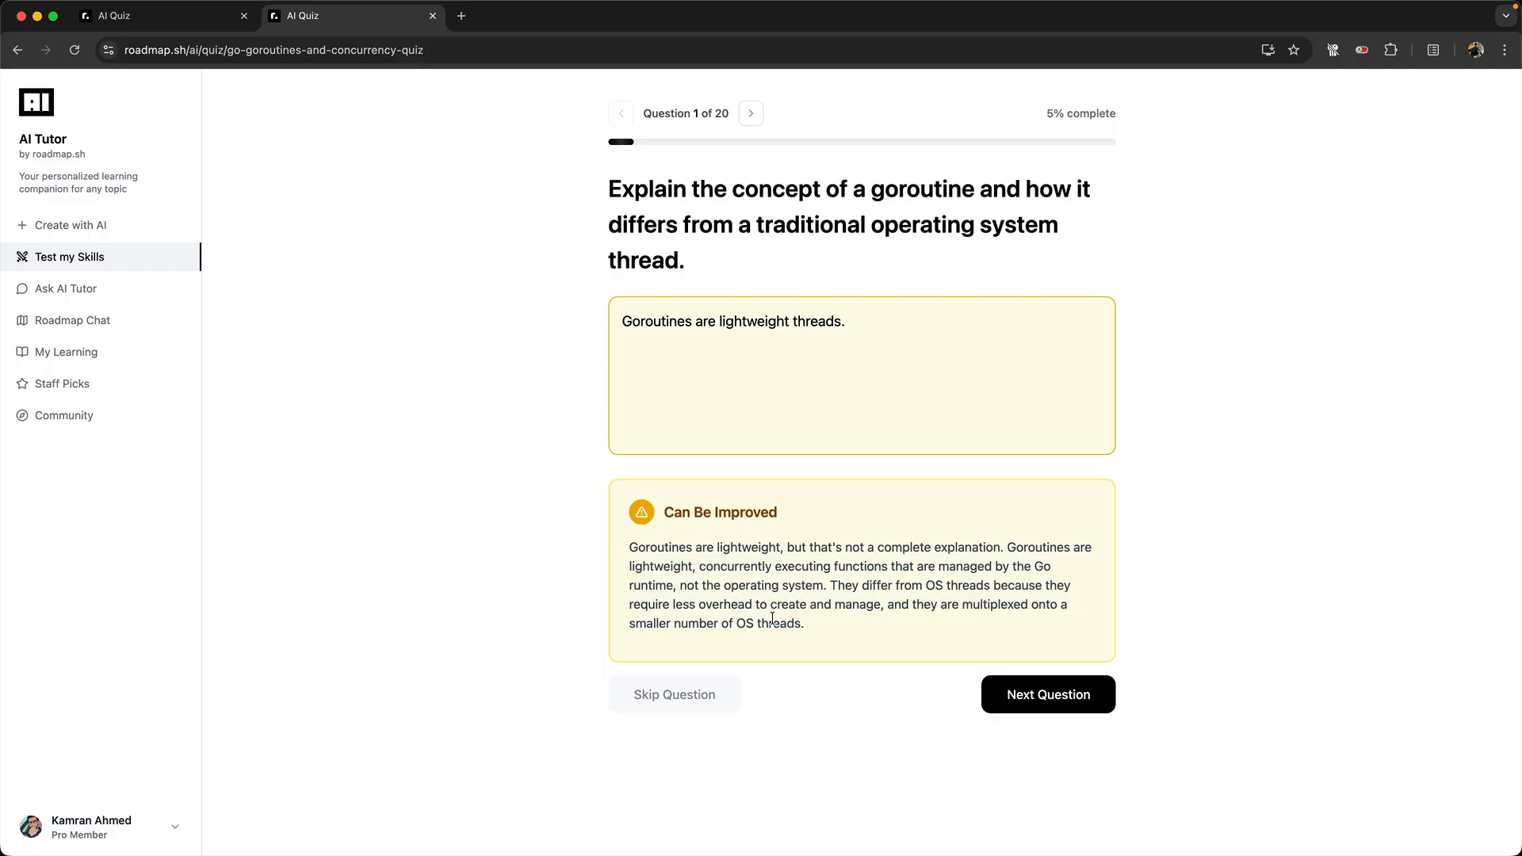
click(1048, 695)
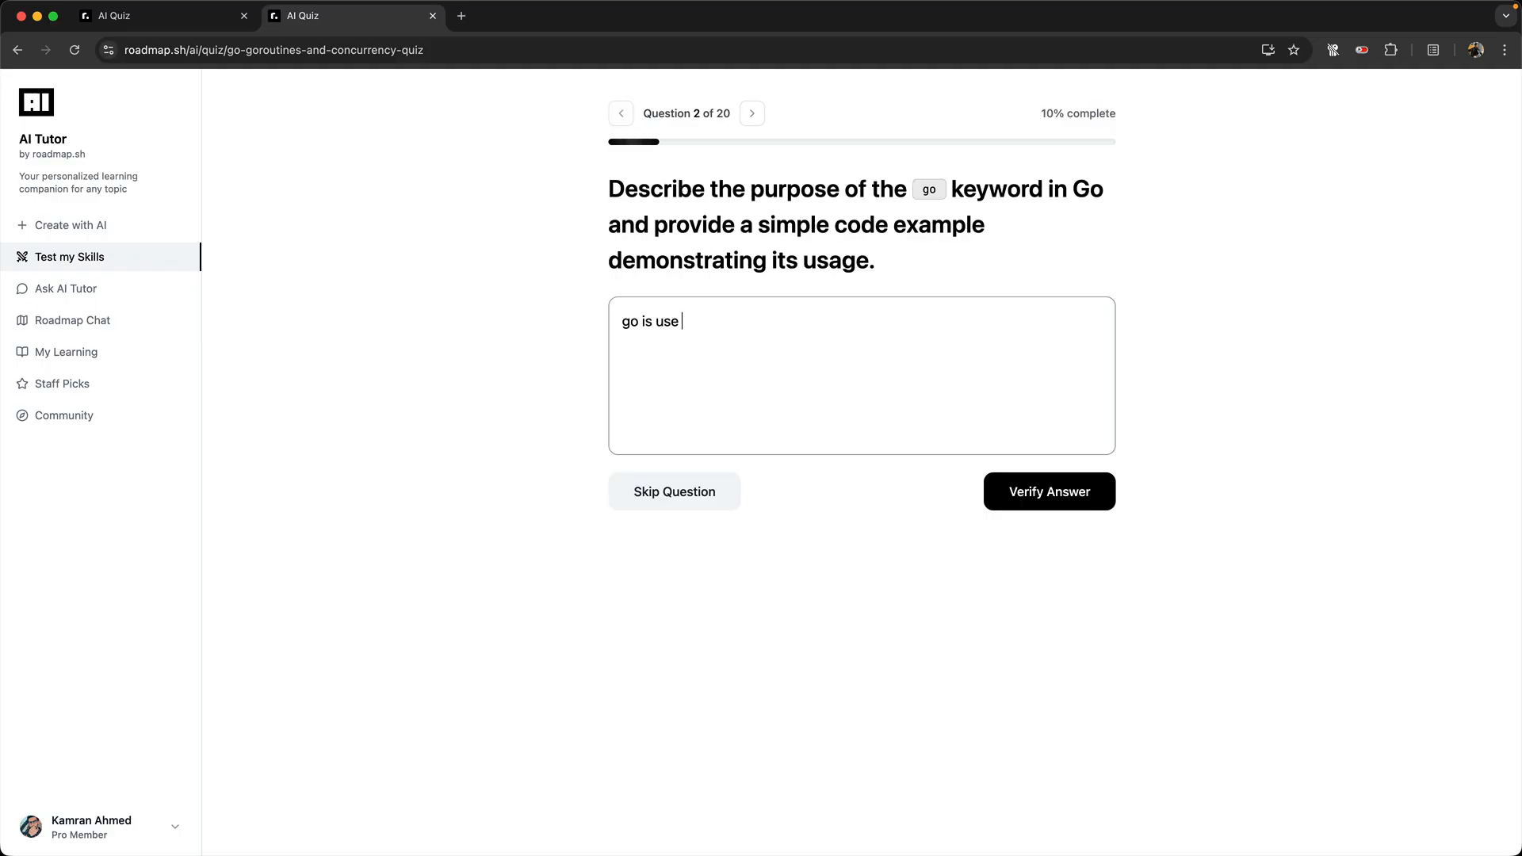
click(1048, 492)
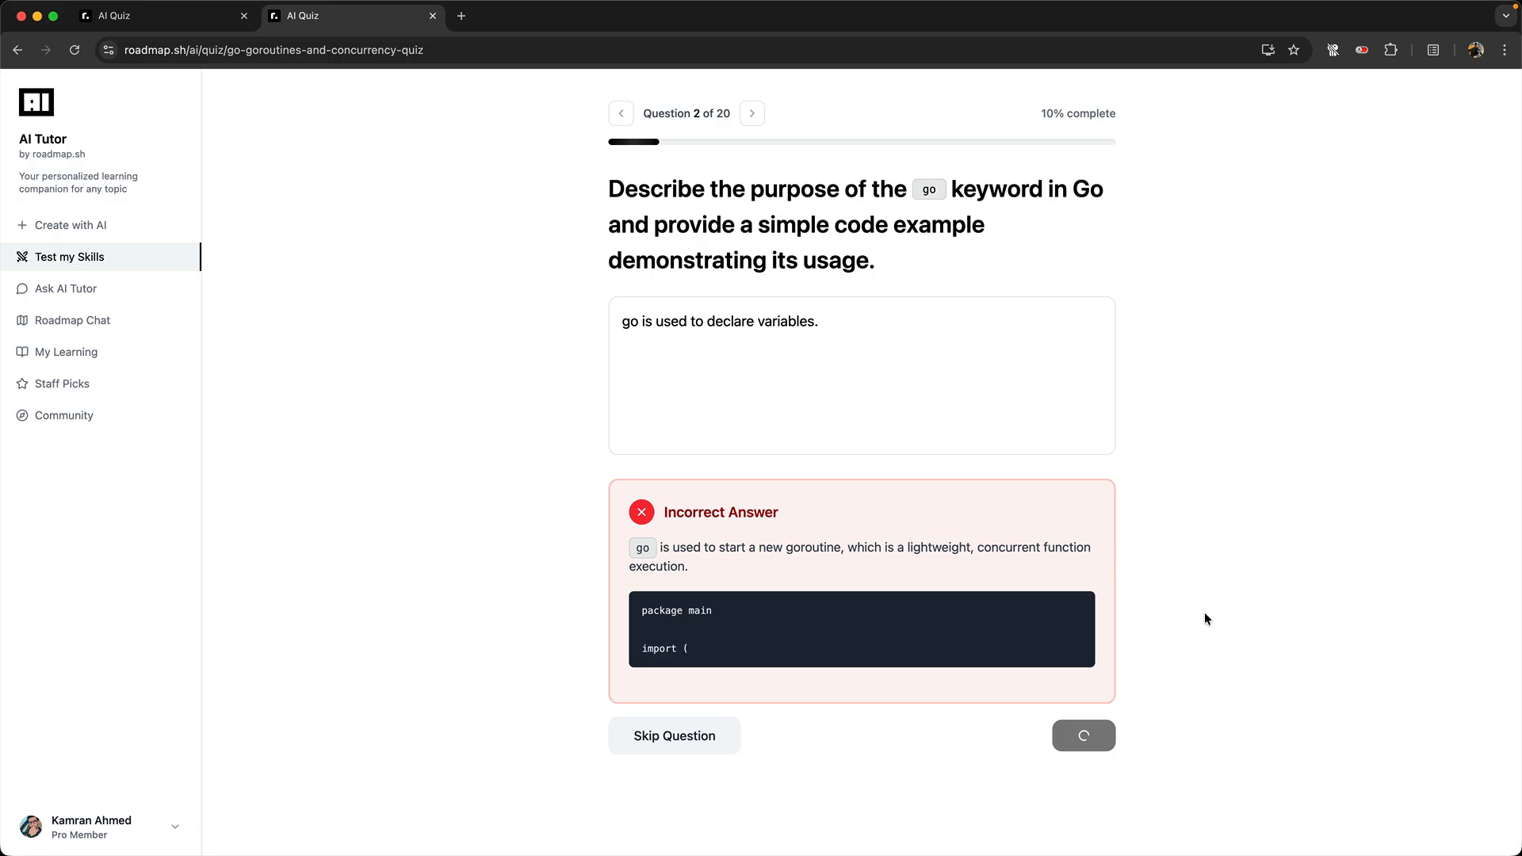
scroll(down, 3)
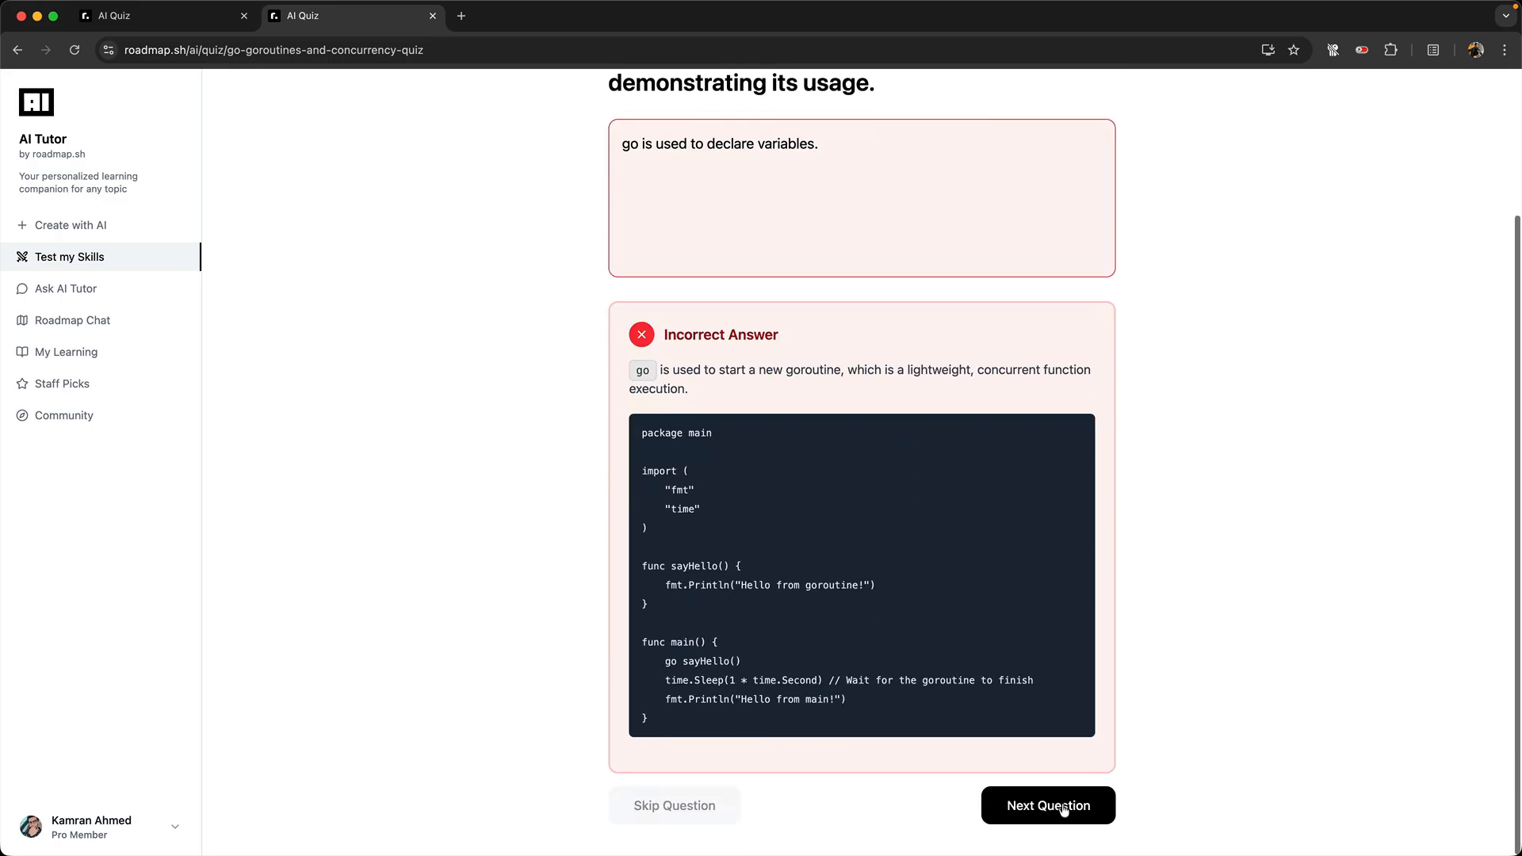
click(1048, 806)
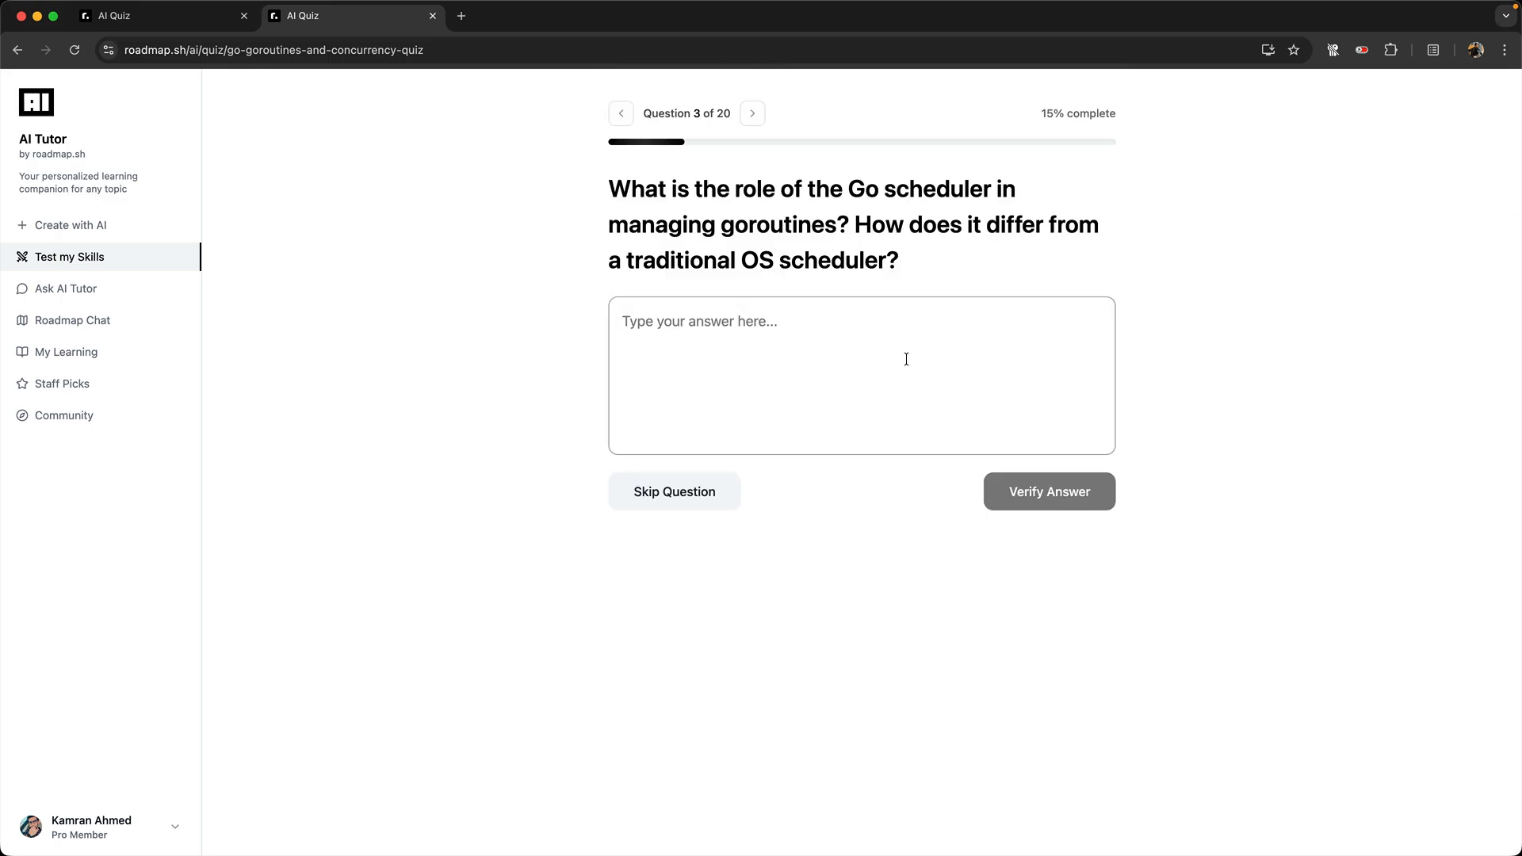
- Verify the Go scheduler answer, then skip the remaining questions to reach results of 0 correct, 2 incorrect, 17 skipped
text(Go scheduler is used to schedule)
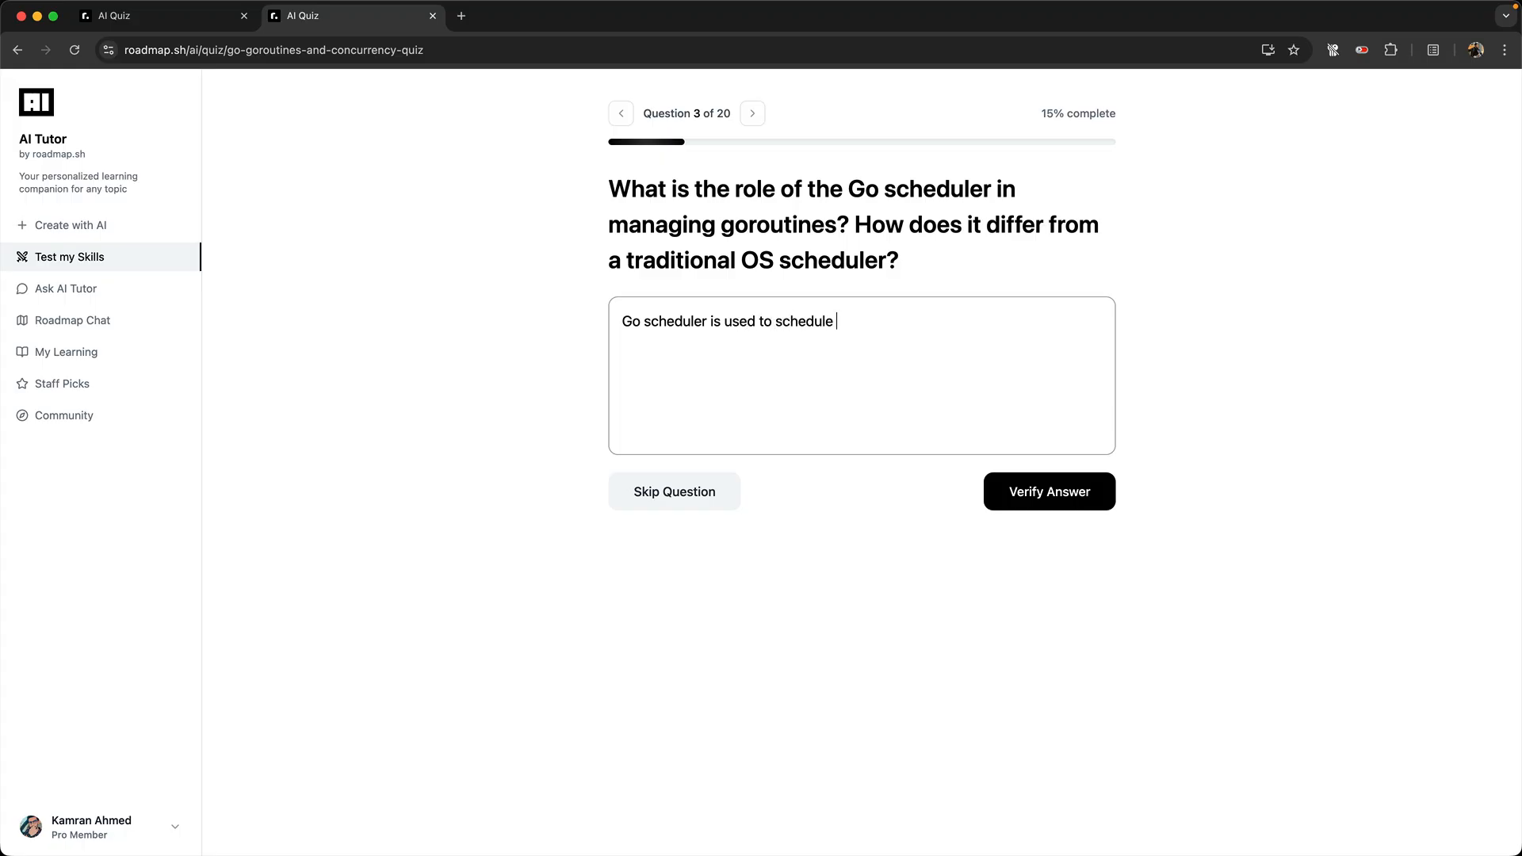
click(1048, 491)
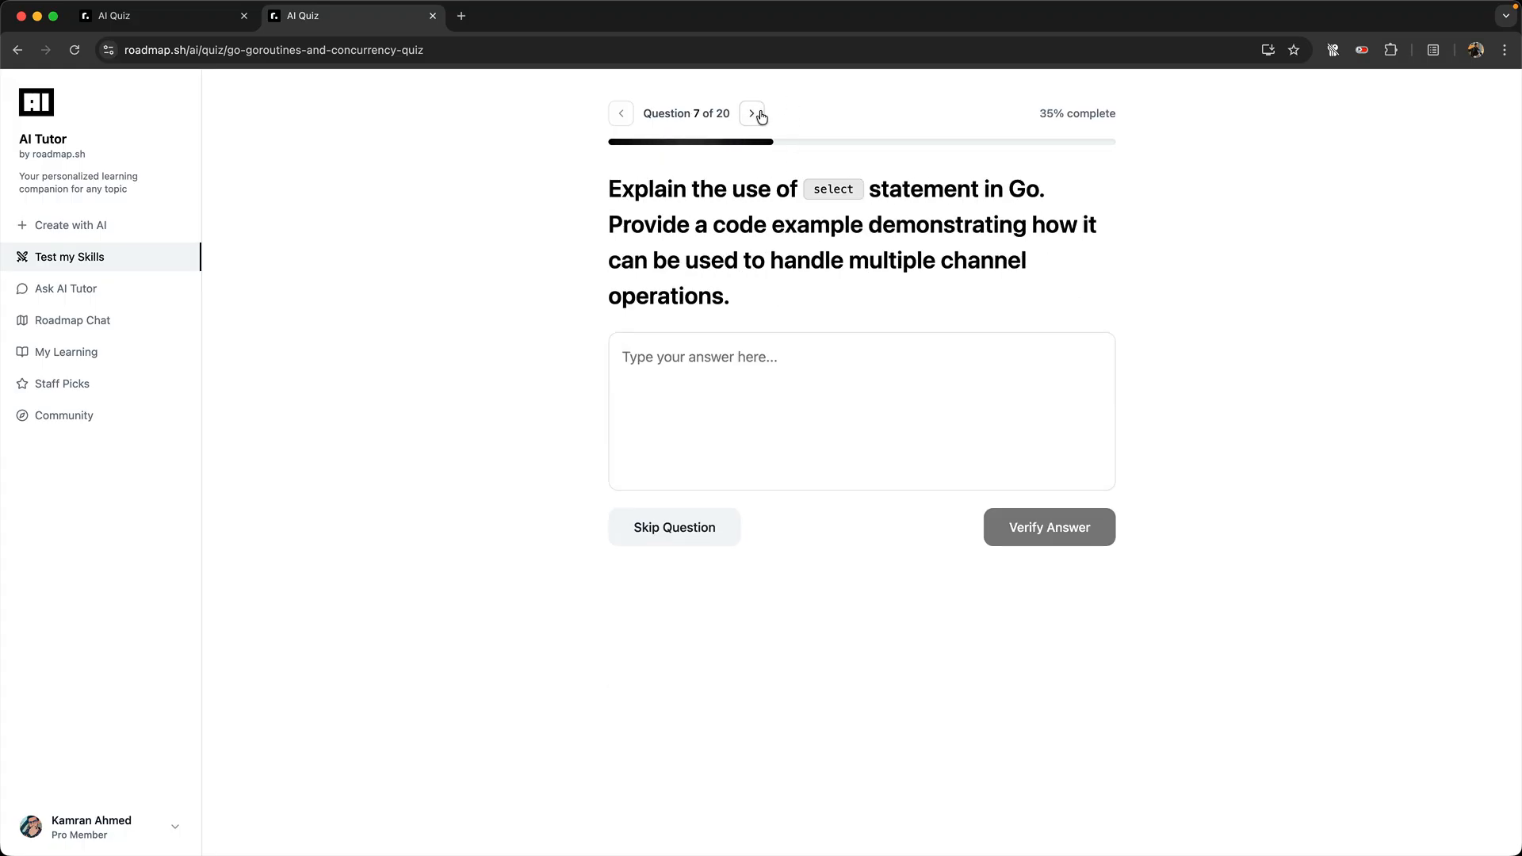
click(753, 114)
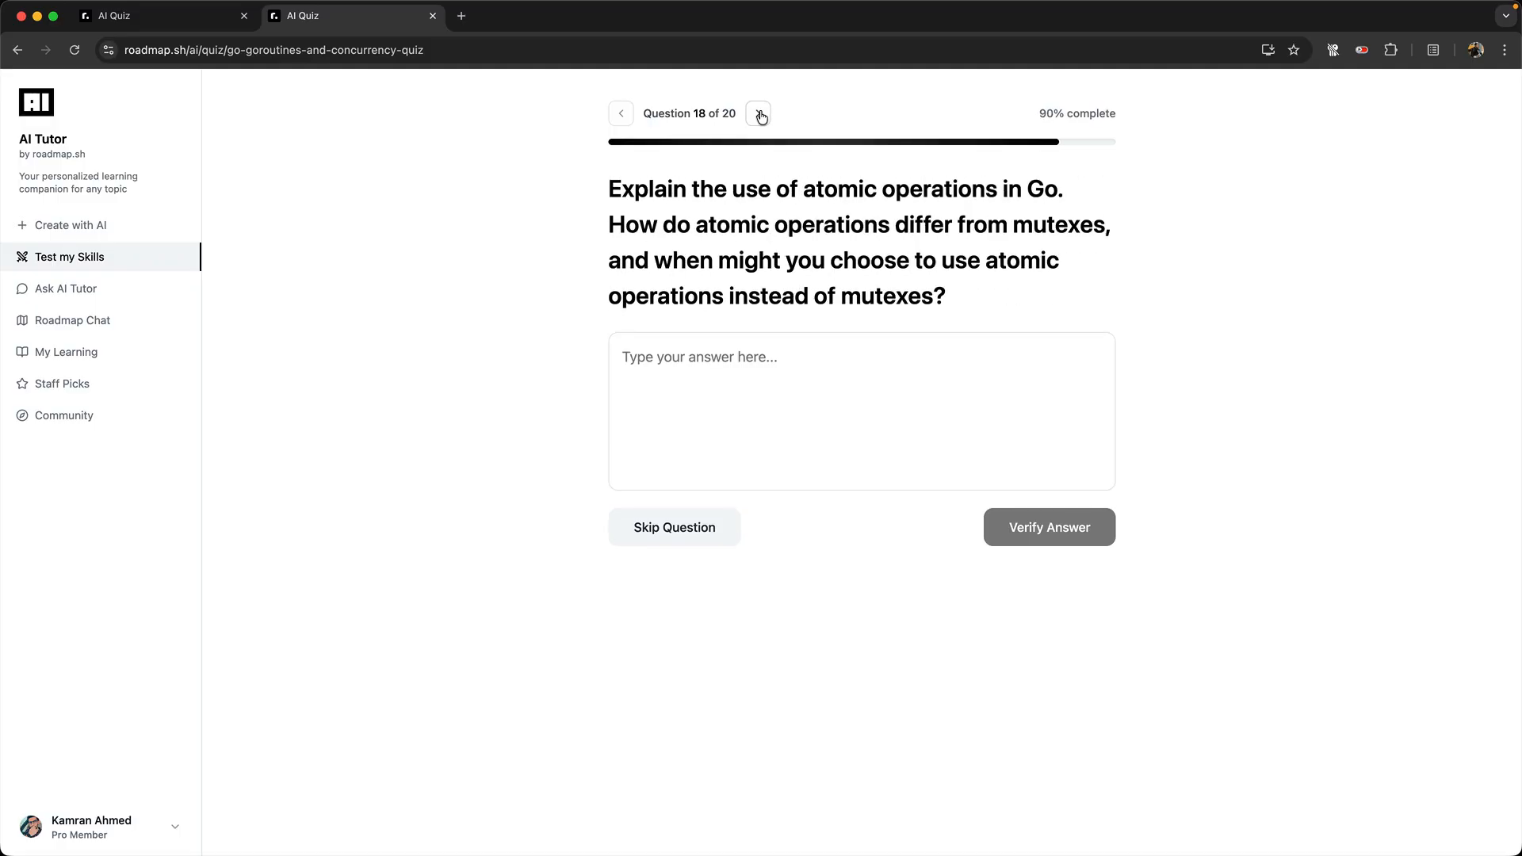
click(758, 112)
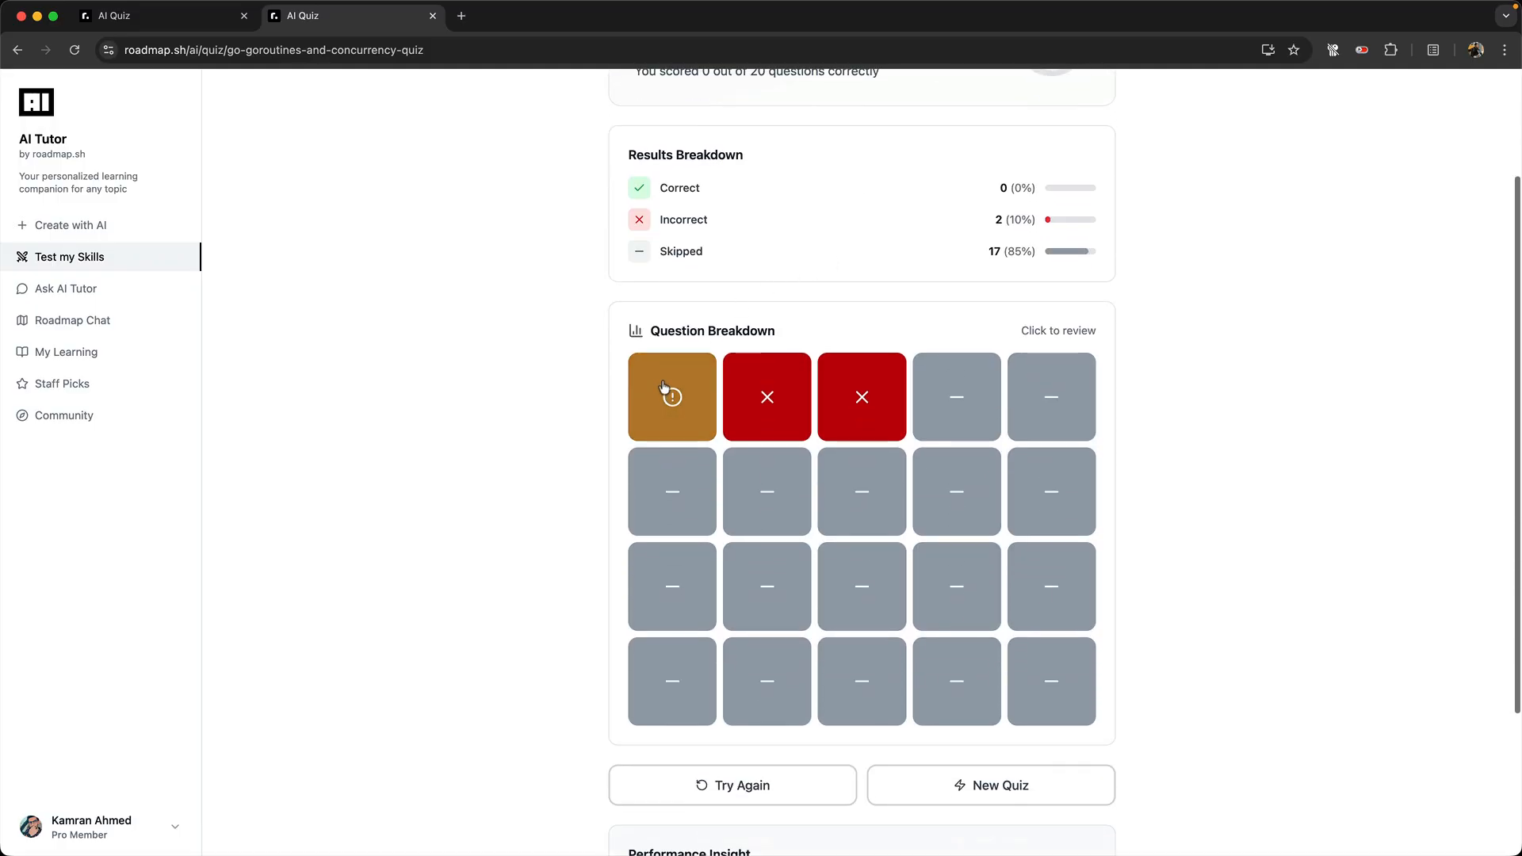